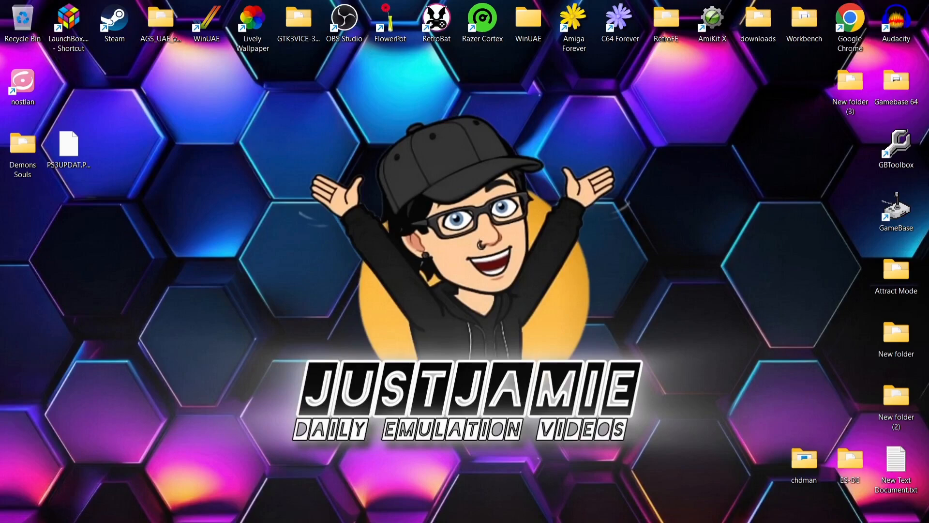
mouse_move(202, 90)
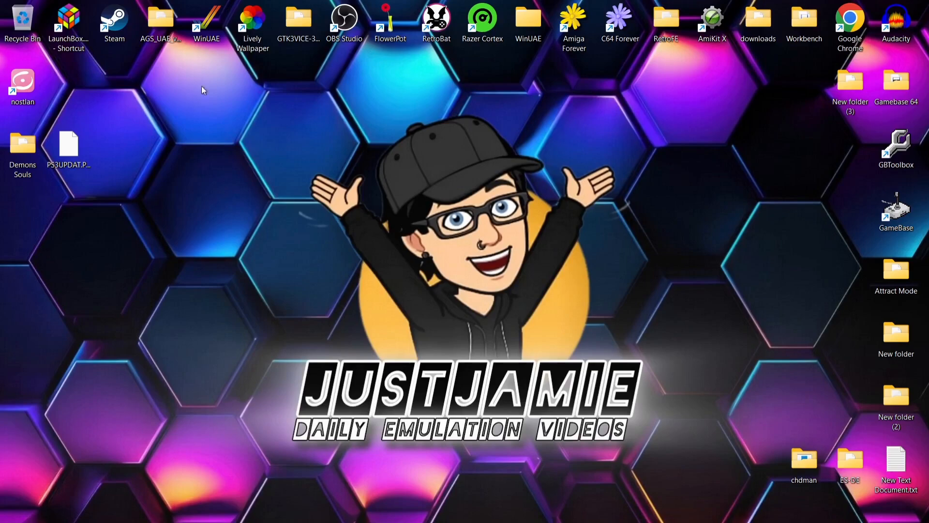
mouse_move(159, 238)
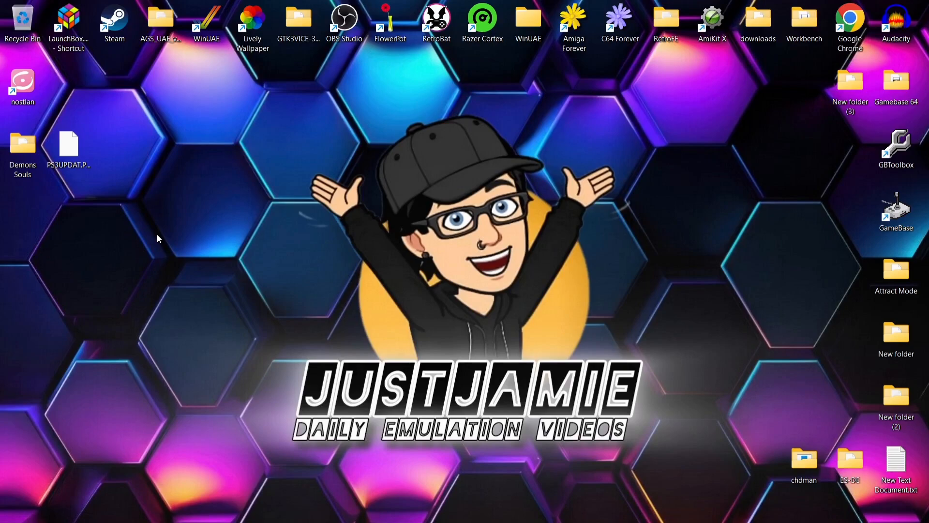
mouse_move(28, 200)
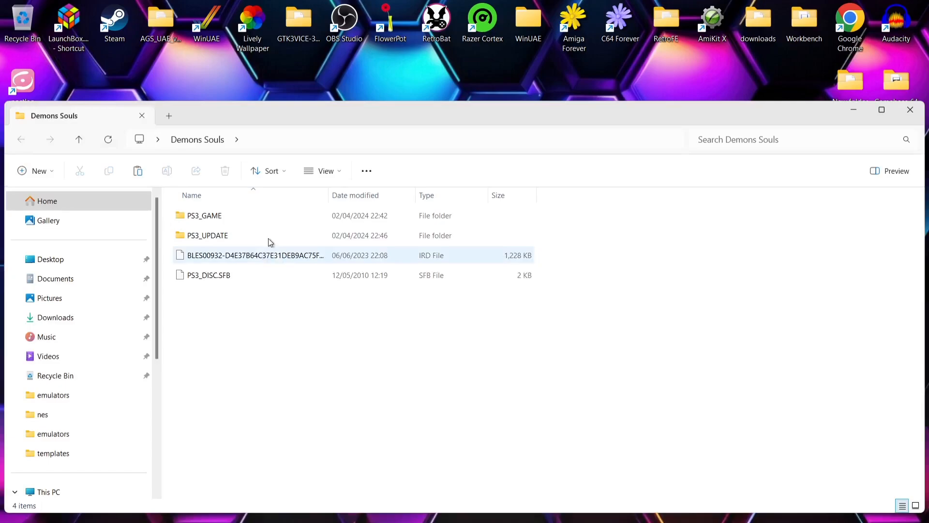
Review the Demons Souls PS3_GAME folder's files, then go back and check PS3_UPDATE.
click(327, 335)
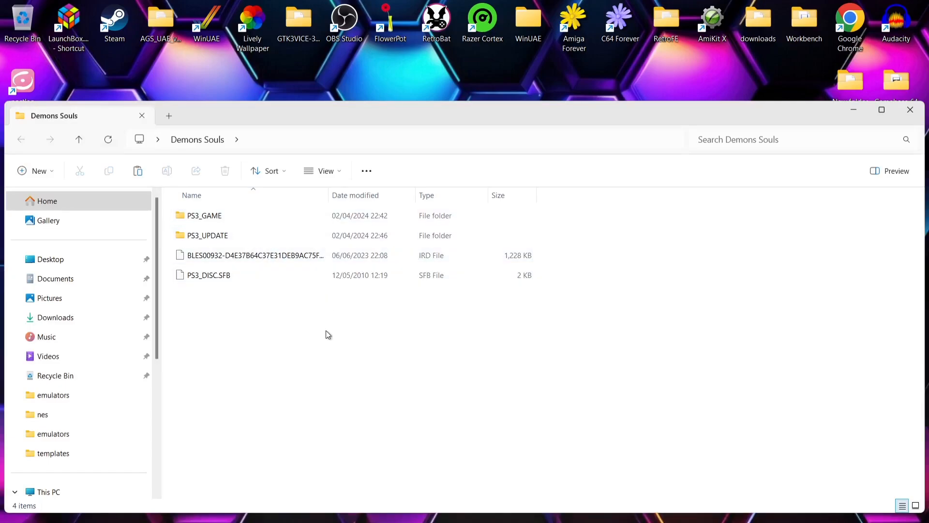
click(203, 215)
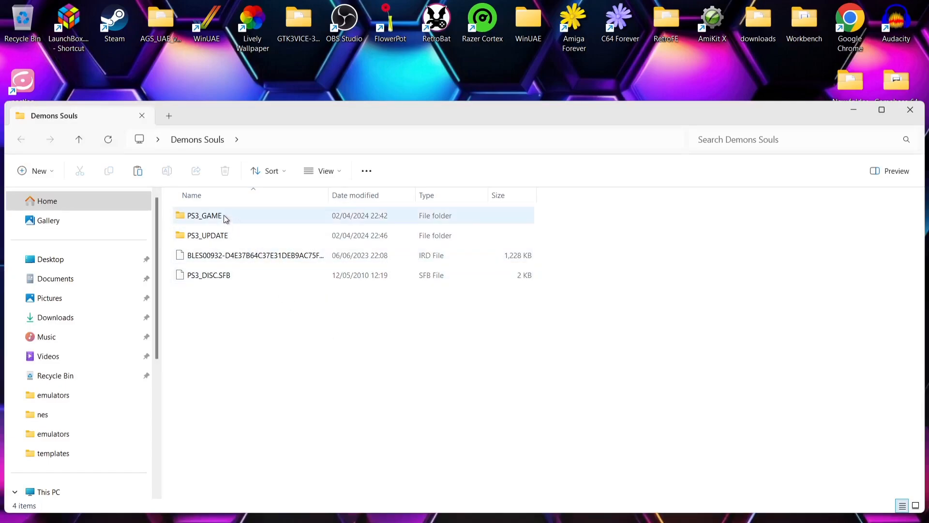
double_click(204, 215)
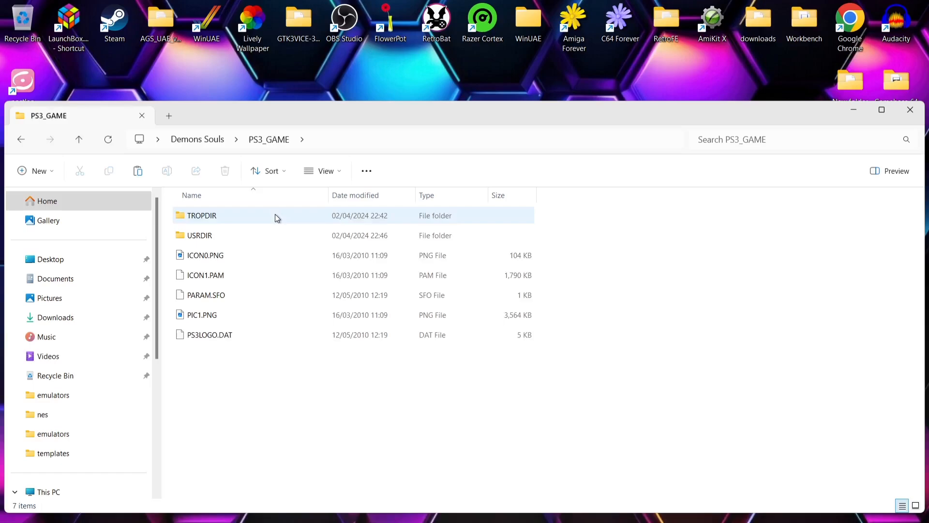
mouse_move(258, 243)
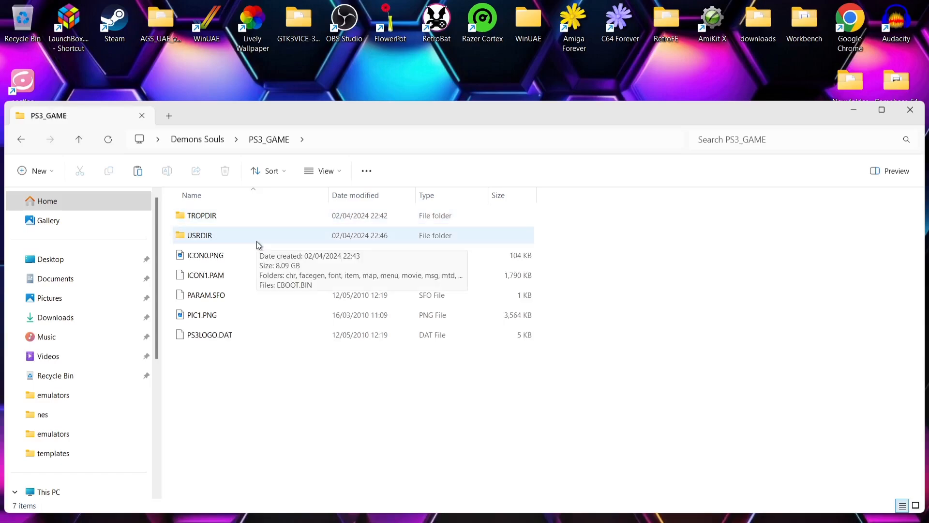
click(21, 140)
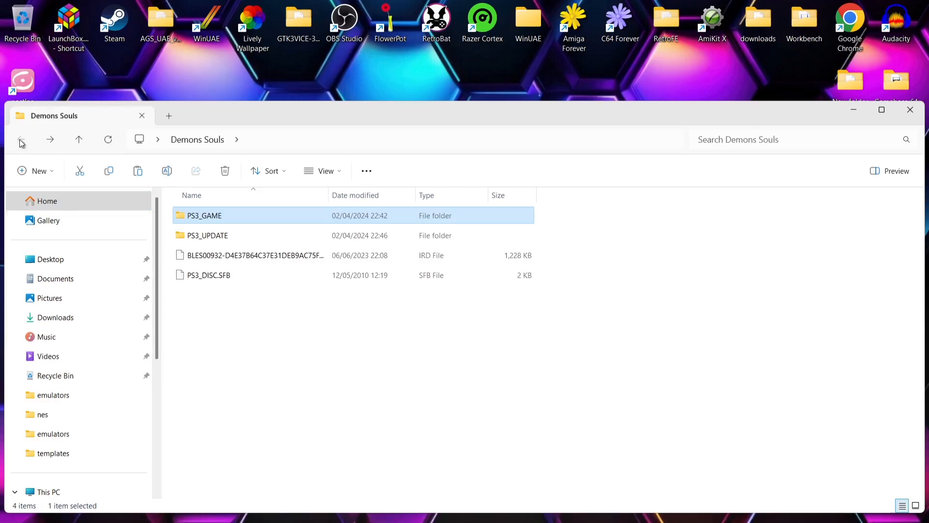
mouse_move(291, 235)
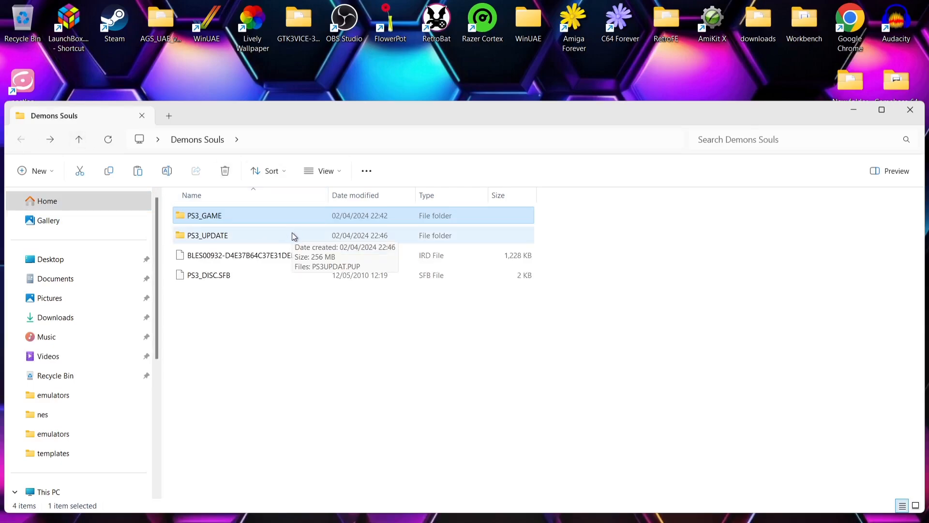
double_click(207, 235)
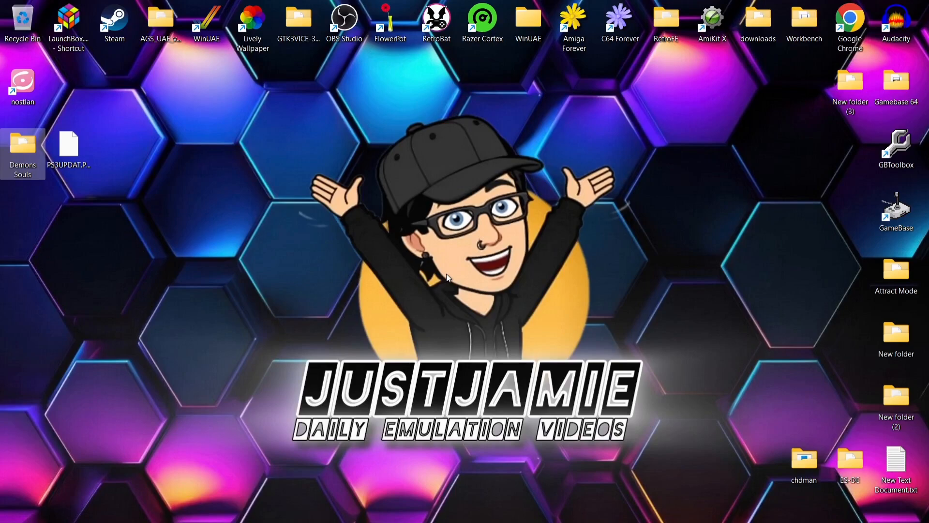
mouse_move(446, 372)
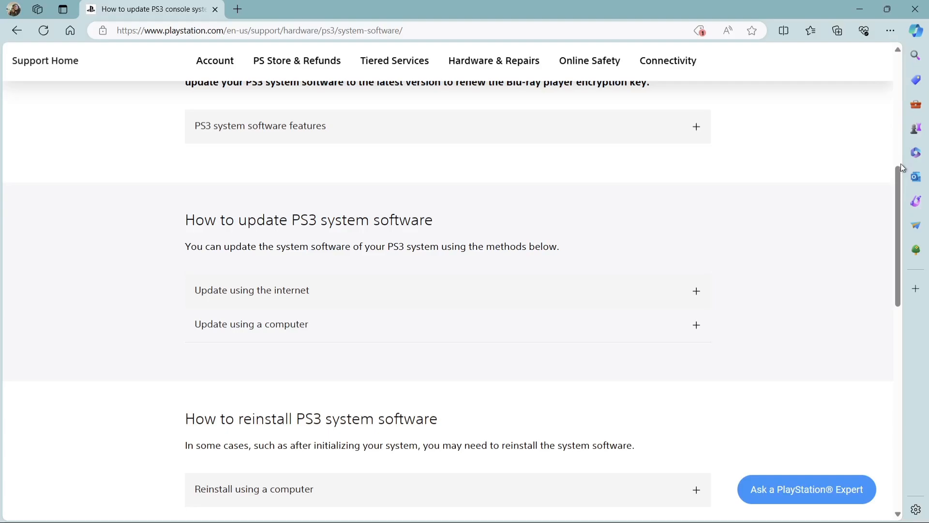
Expand 'Update using a computer' on the PS3 system software page to show Download PS3 Update.
scroll(down, 3)
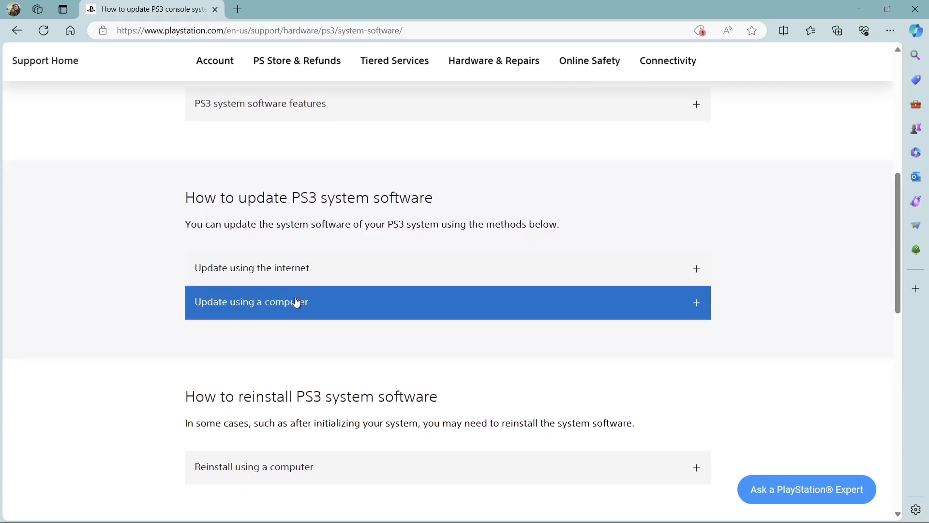
click(251, 301)
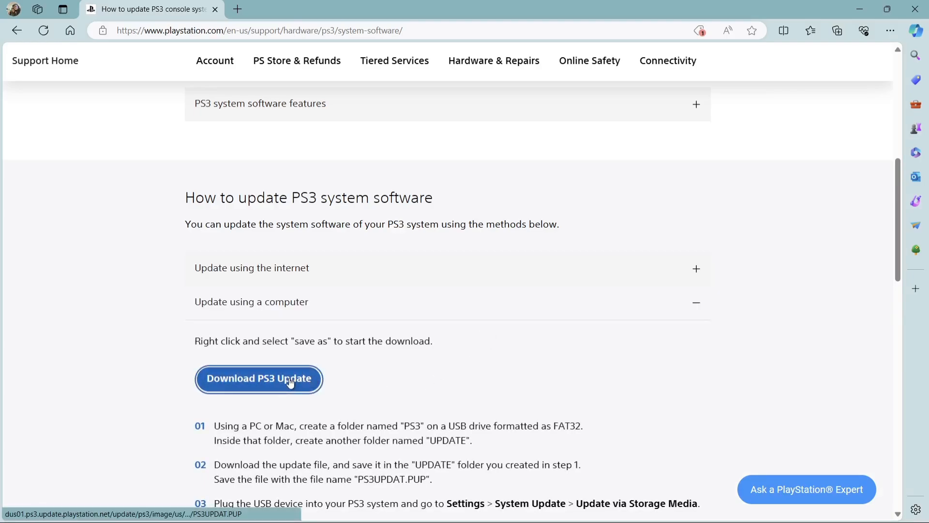
mouse_move(752, 396)
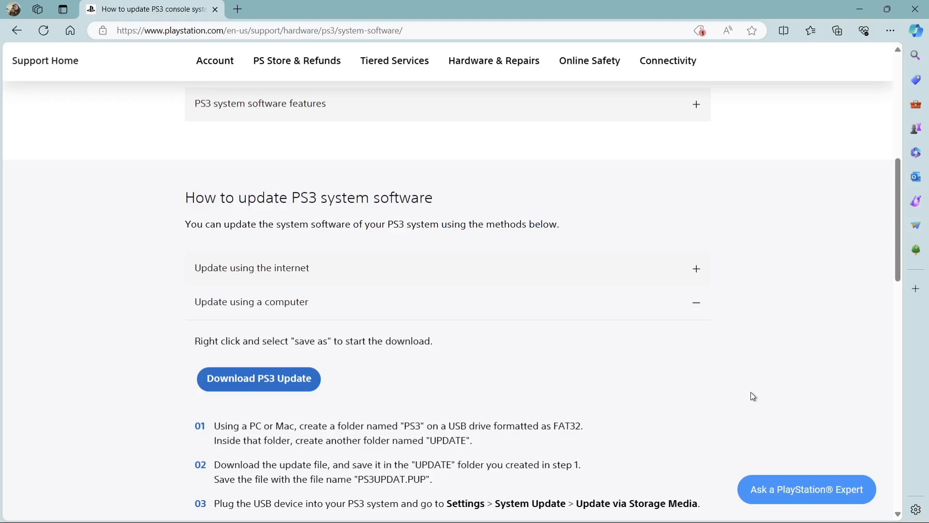
mouse_move(596, 368)
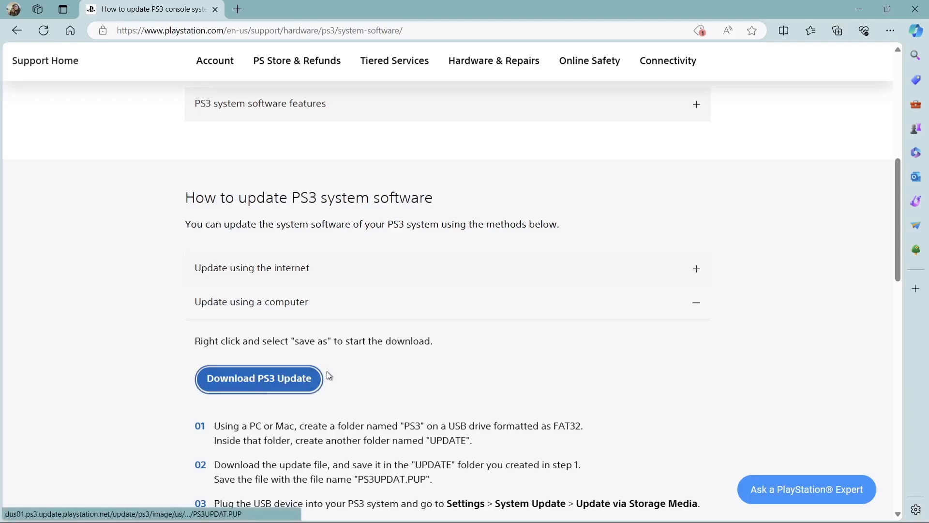
mouse_move(785, 161)
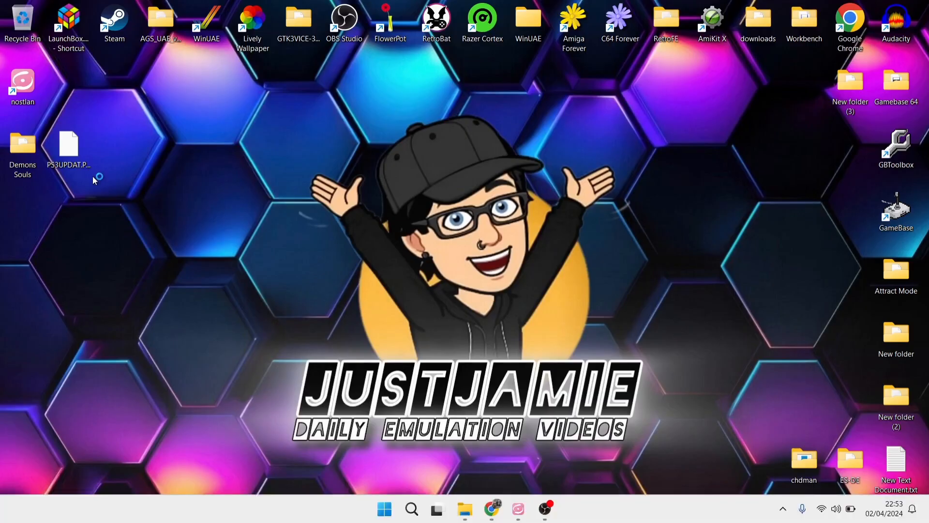
Launch Nostlan, switch the system to PS3, and choose 'install RPCS3'.
click(68, 145)
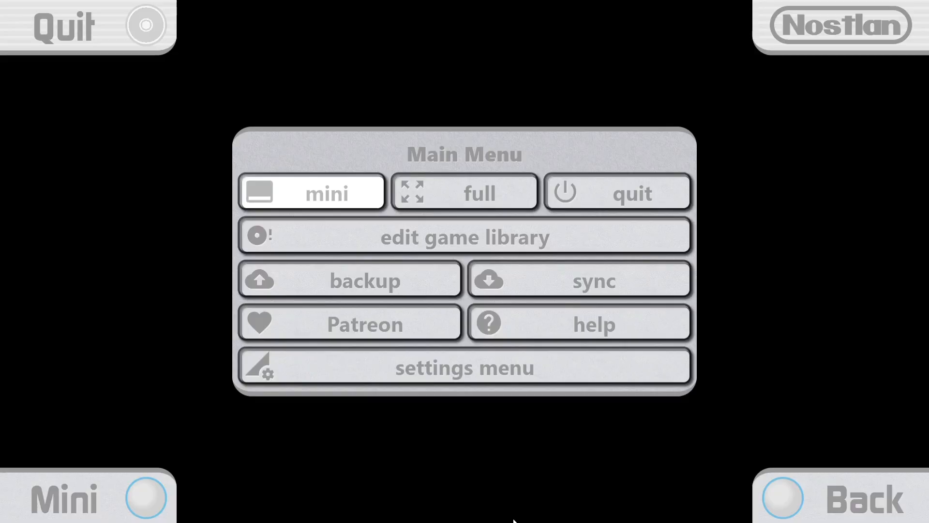
click(464, 237)
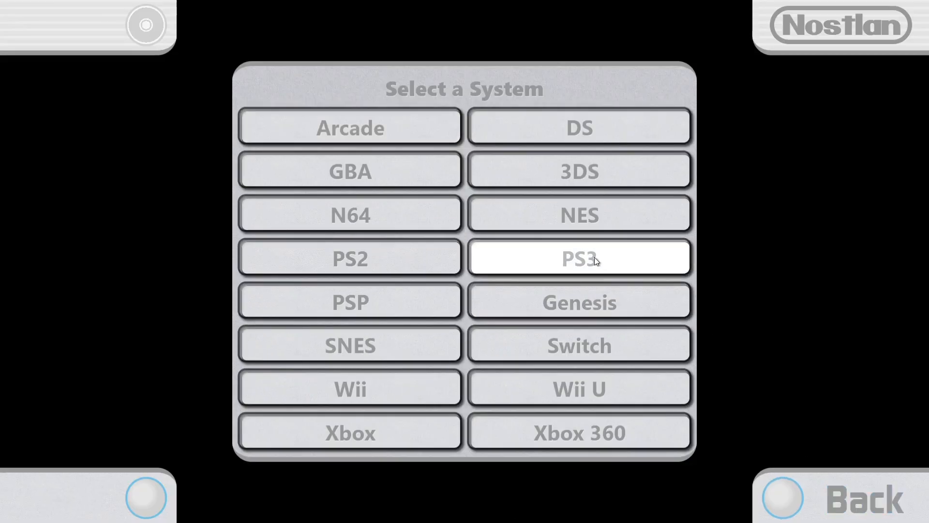
click(577, 257)
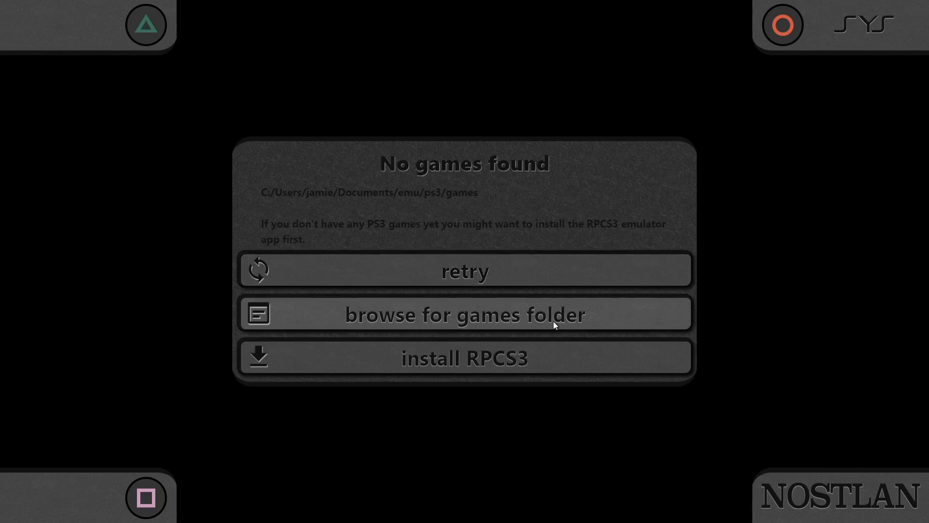
mouse_move(554, 356)
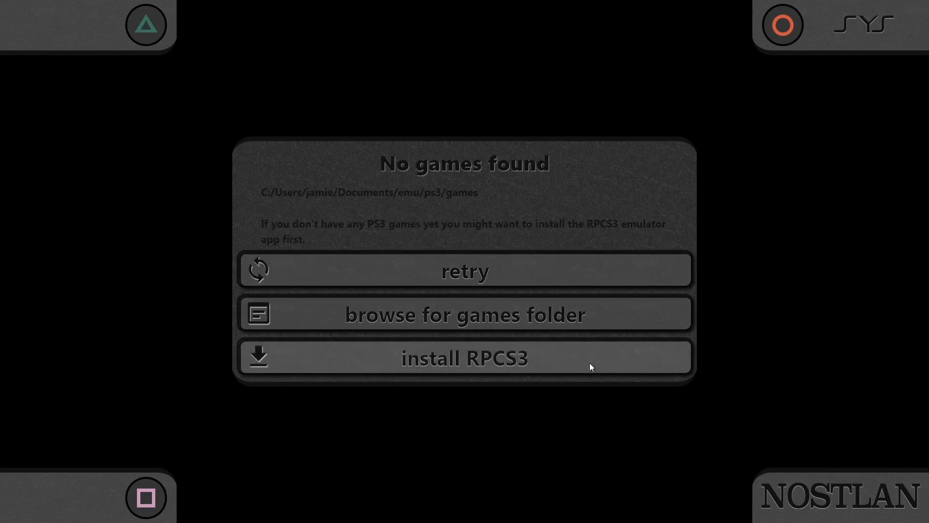
mouse_move(567, 369)
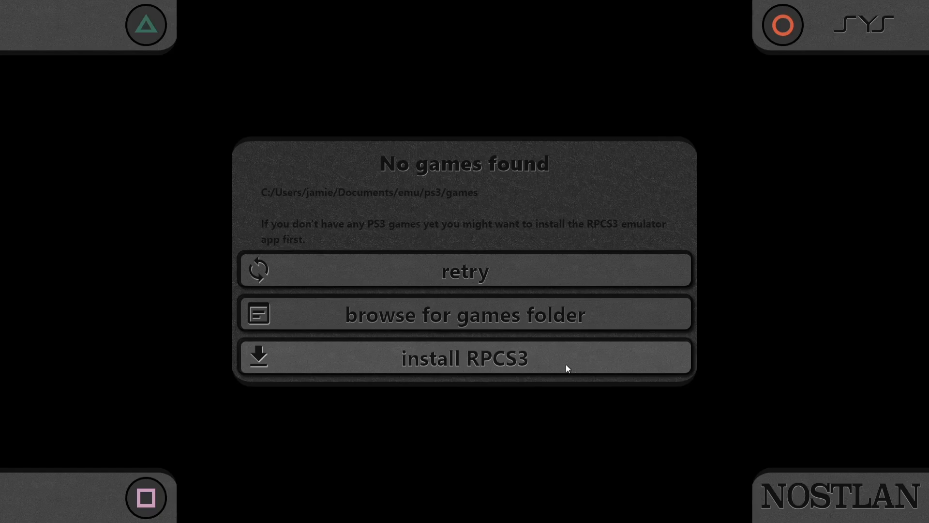
click(464, 357)
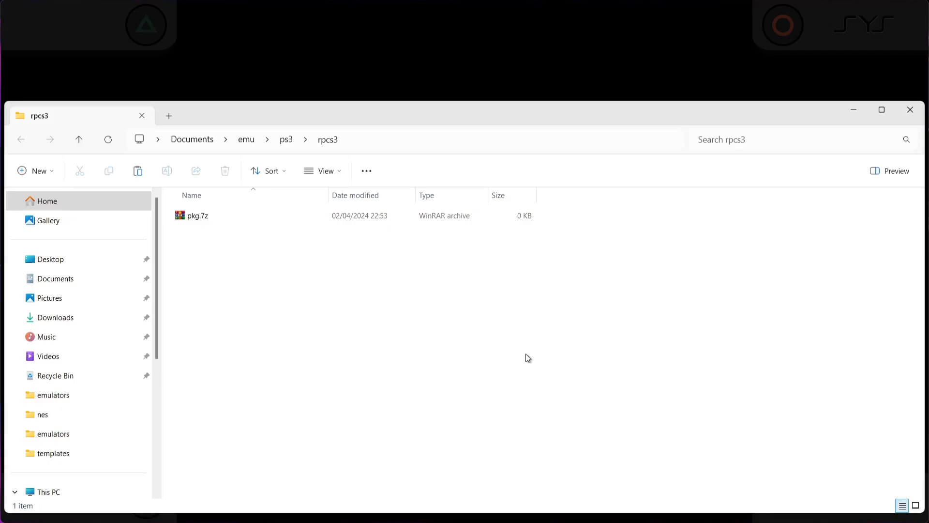
click(197, 215)
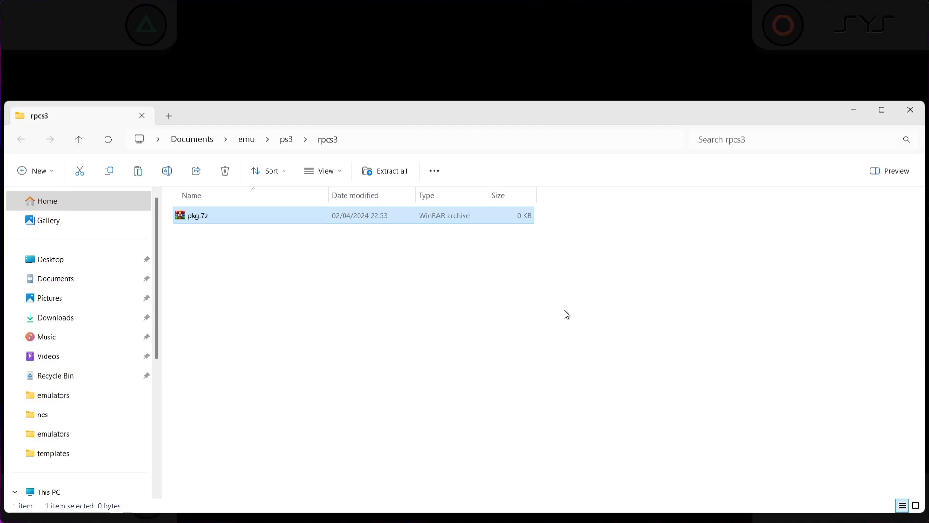
click(383, 508)
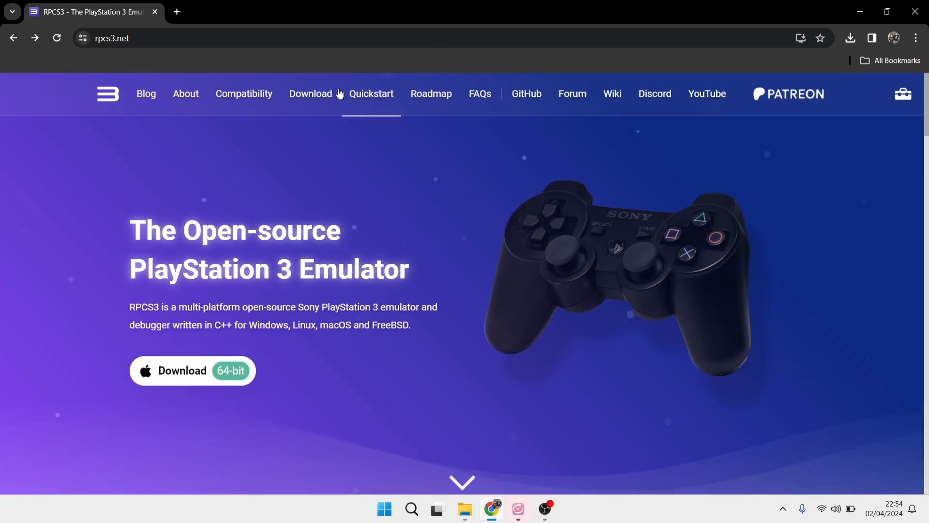
Download the Windows build of RPCS3 from the rpcs3.net download page.
click(309, 93)
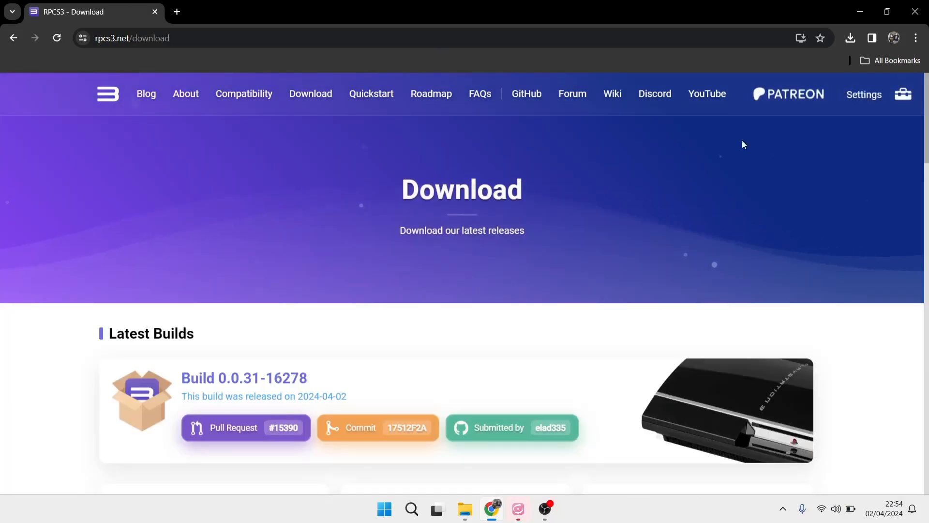
scroll(down, 3)
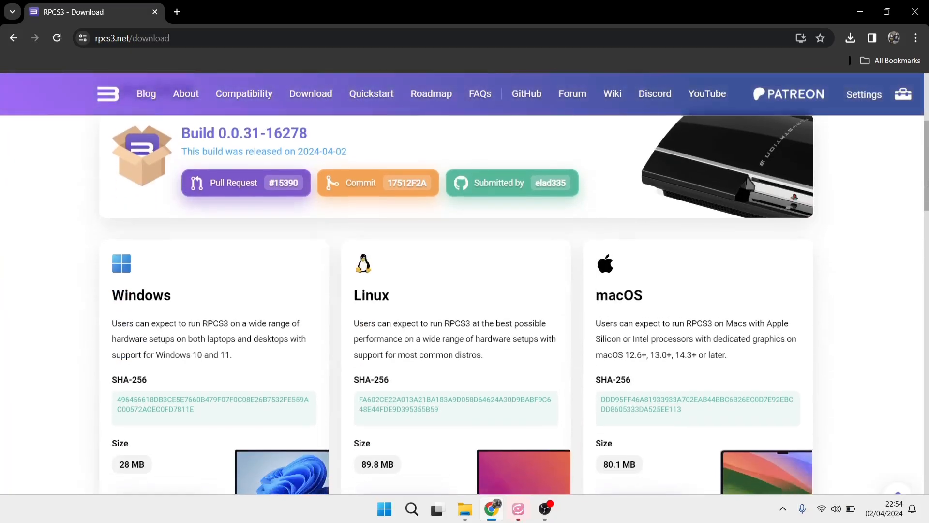
scroll(down, 3)
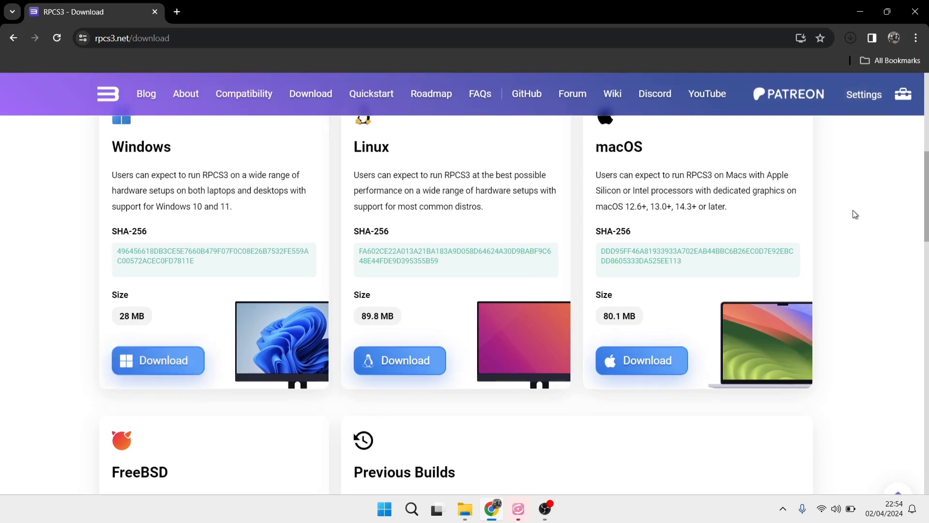
click(157, 359)
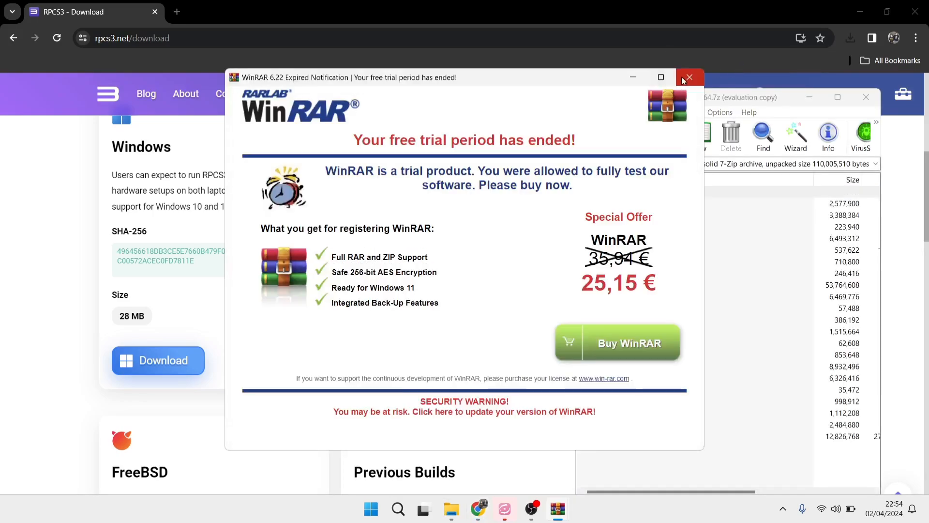
Dismiss the WinRAR trial notice and drop the RPCS3 archive's files into the rpcs3 folder.
click(689, 77)
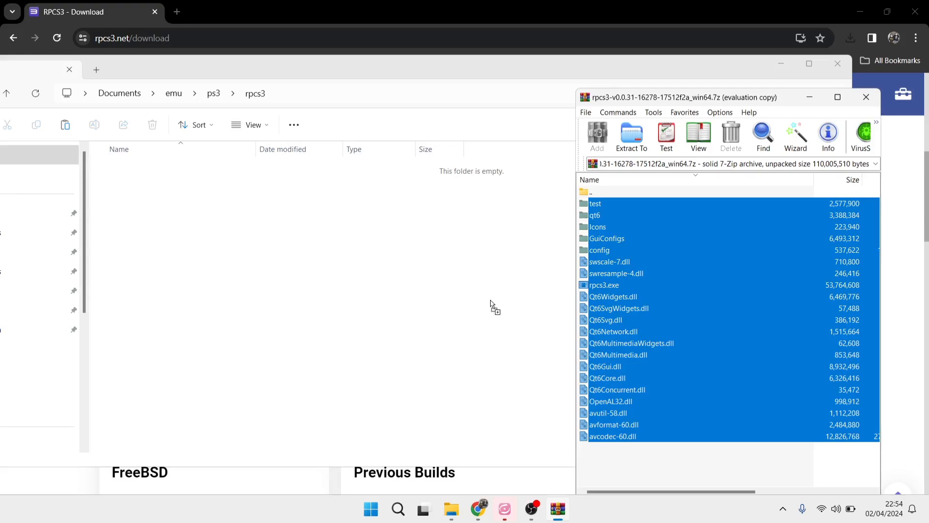
click(630, 136)
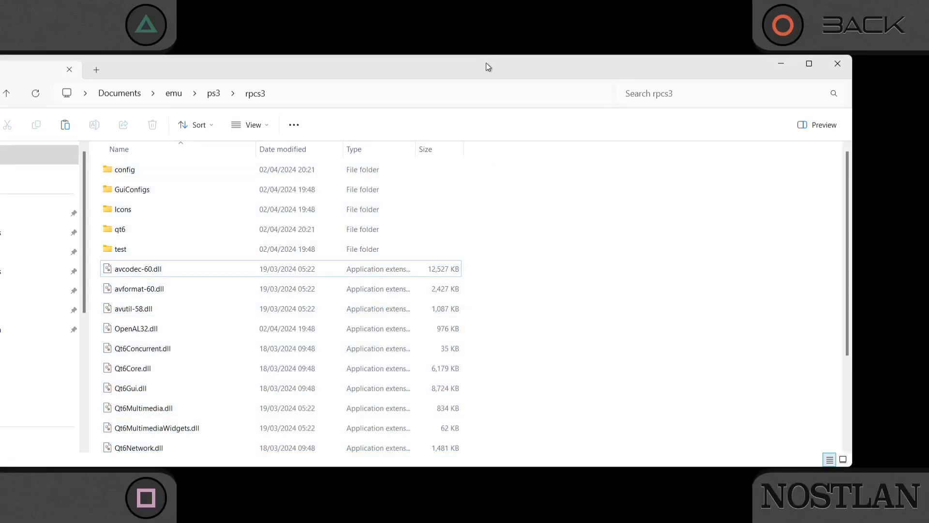
Maximize Explorer, open Desktop, and bring up actions for PS3UPDAT.PUP.
click(808, 63)
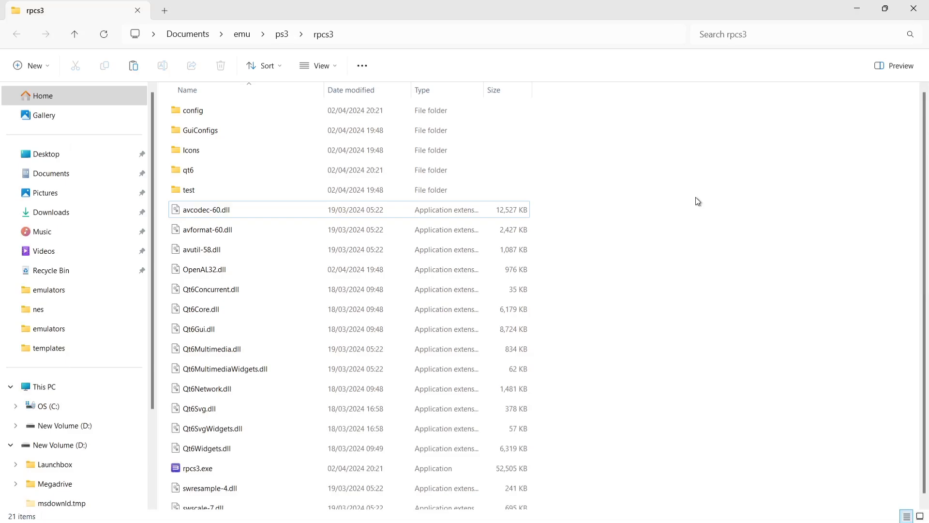
mouse_move(595, 194)
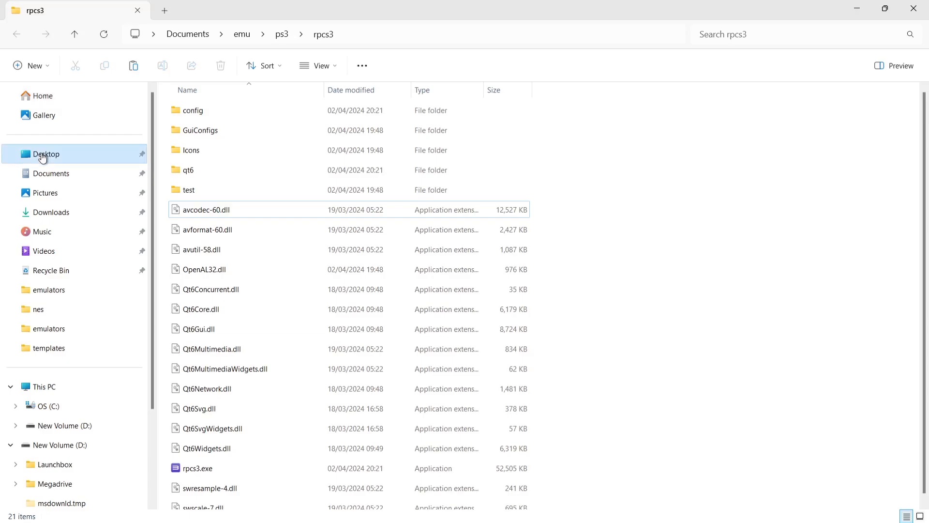
click(46, 153)
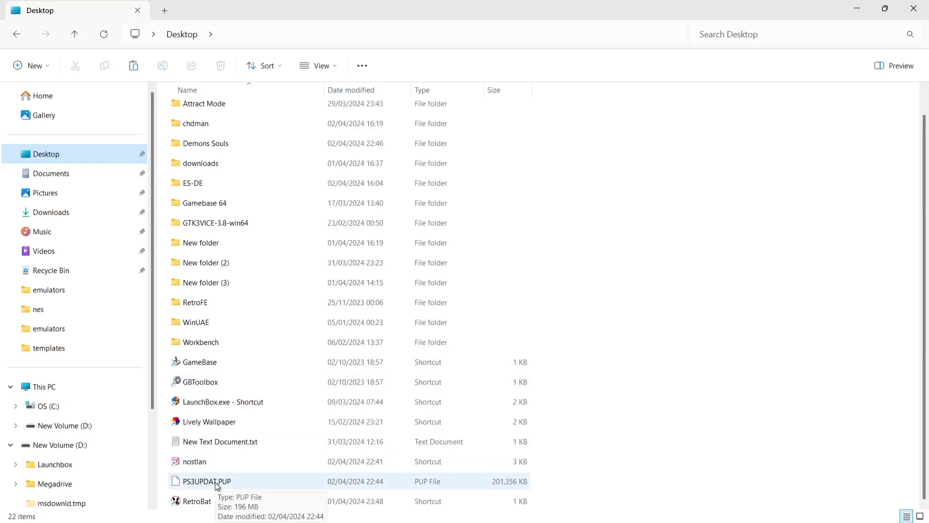
right_click(206, 480)
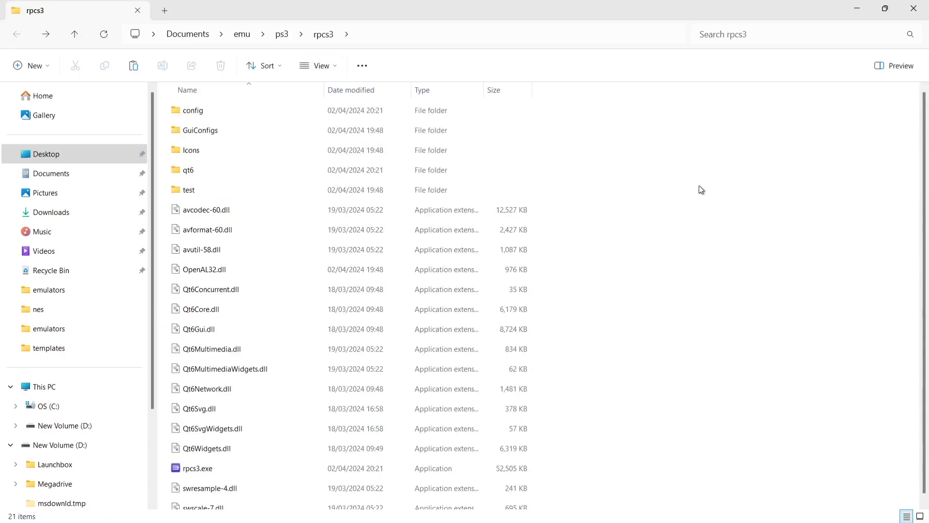
mouse_move(700, 190)
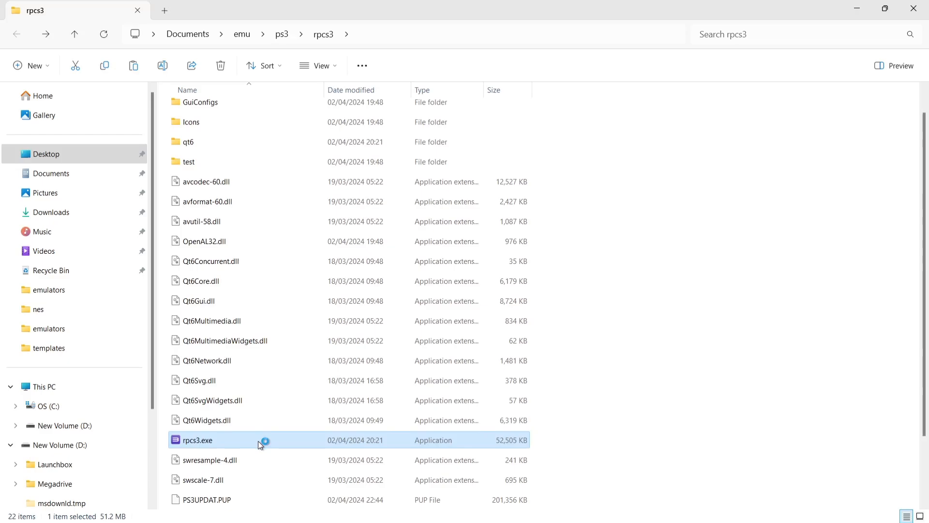
Launch rpcs3.exe and complete the welcome with desktop shortcut, Quickstart read, and Do not show again ticked.
double_click(197, 440)
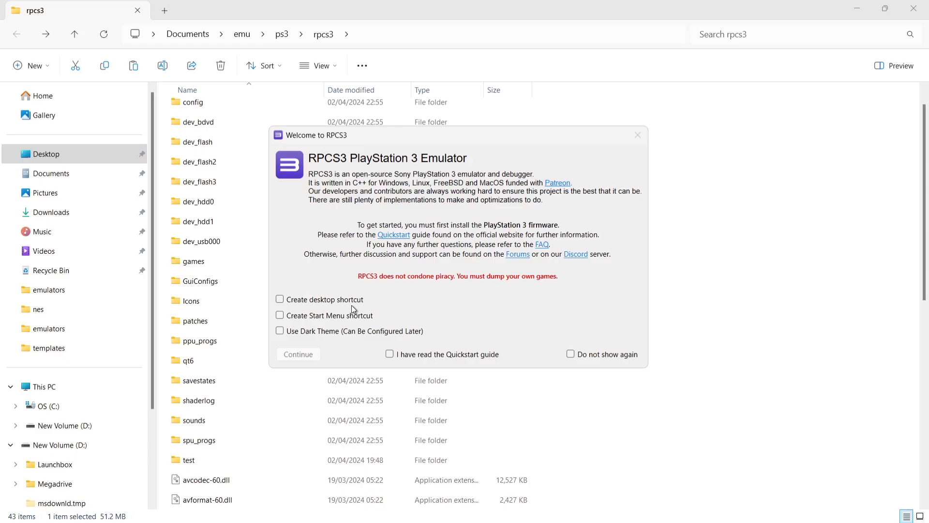
mouse_move(349, 308)
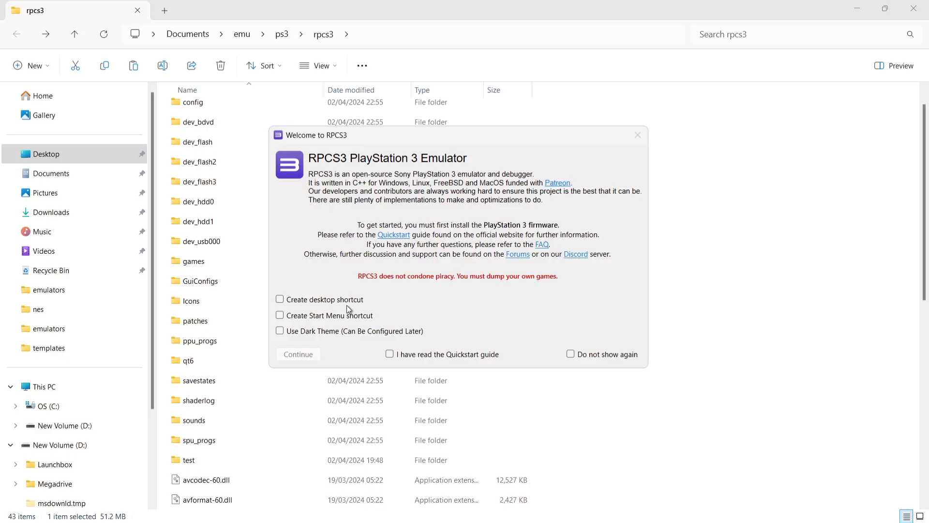
click(280, 299)
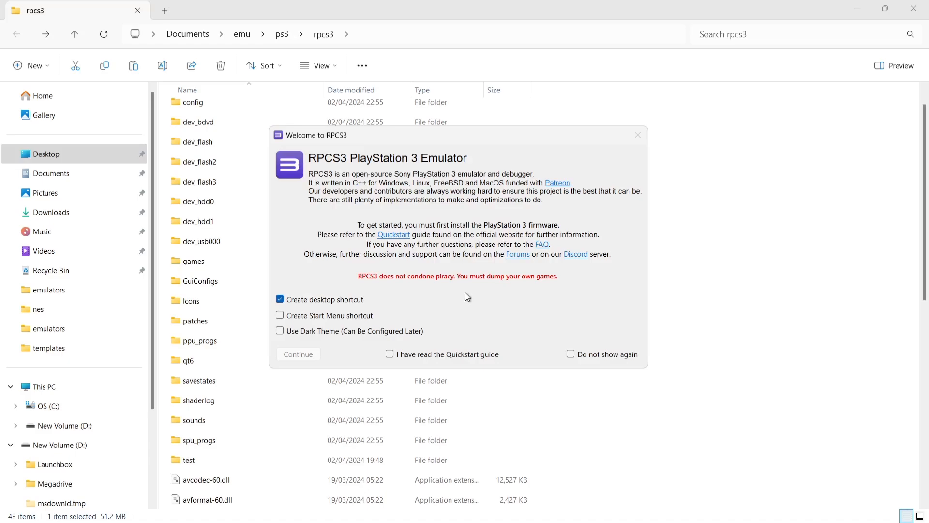
mouse_move(407, 357)
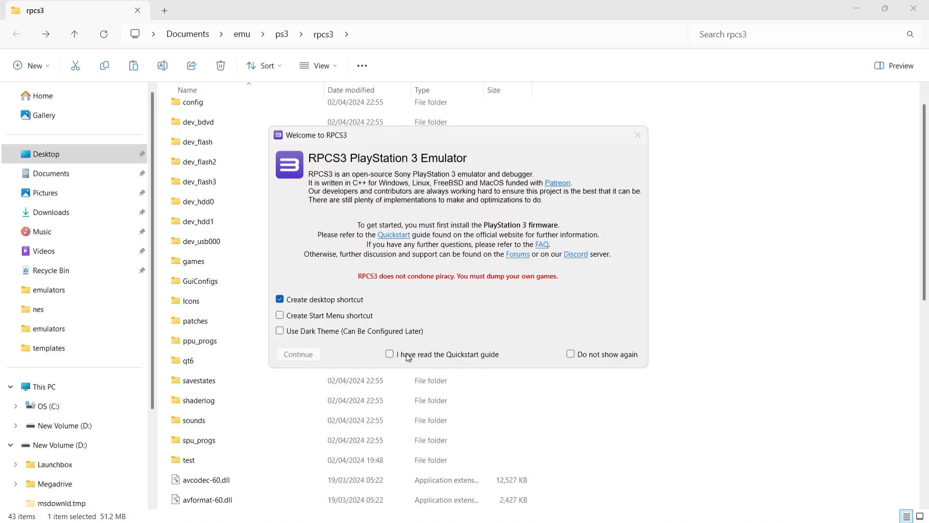
click(389, 354)
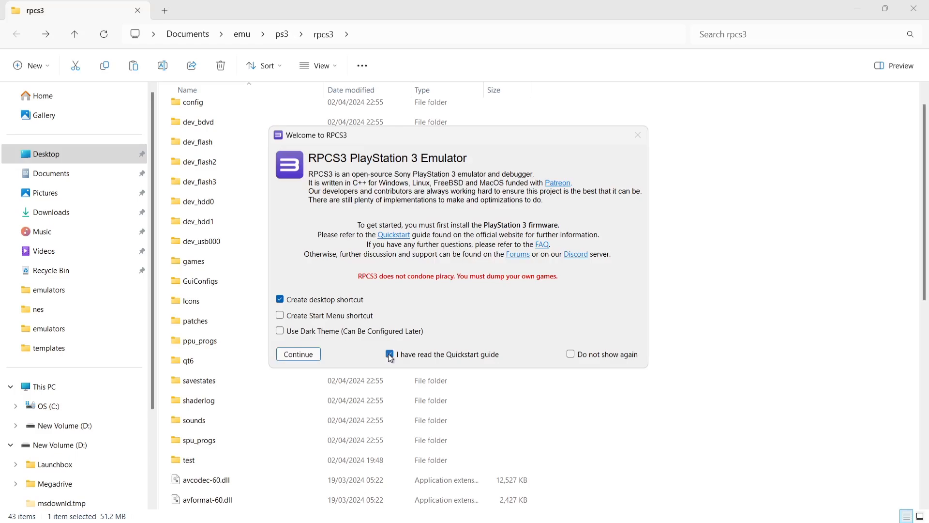
click(390, 354)
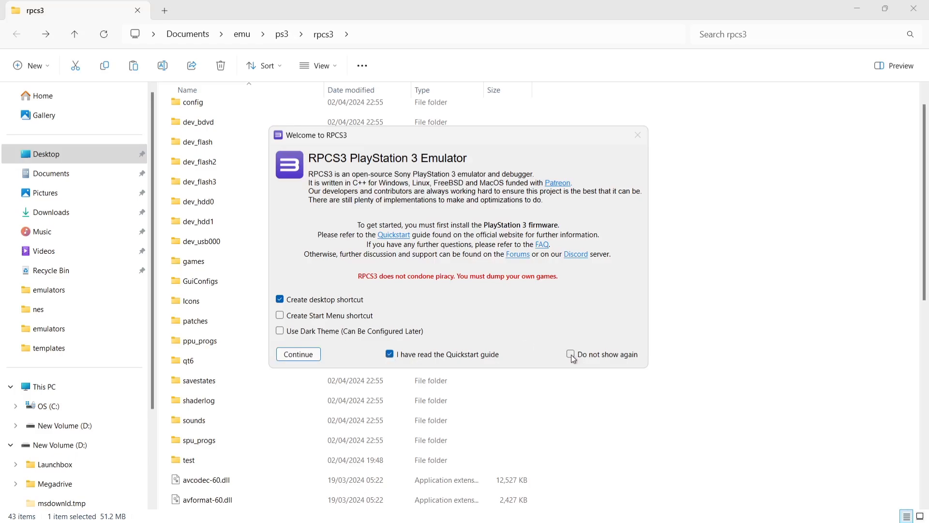
click(571, 355)
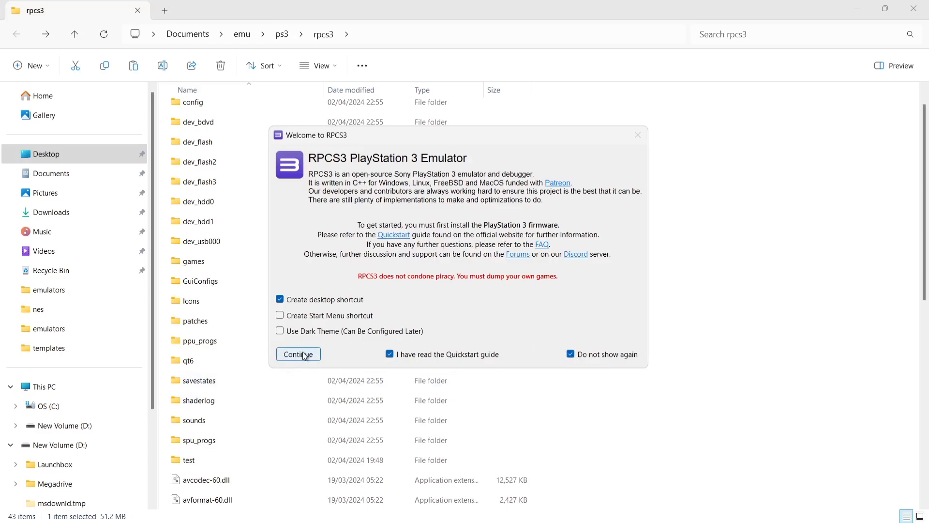
click(298, 354)
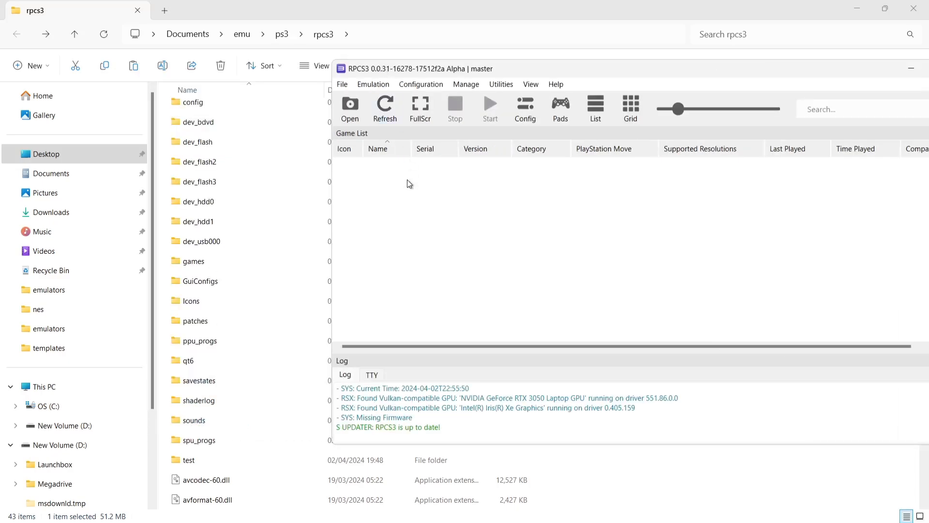
Install firmware from PS3UPDAT.PUP via File > Install Firmware and close the success message.
click(198, 181)
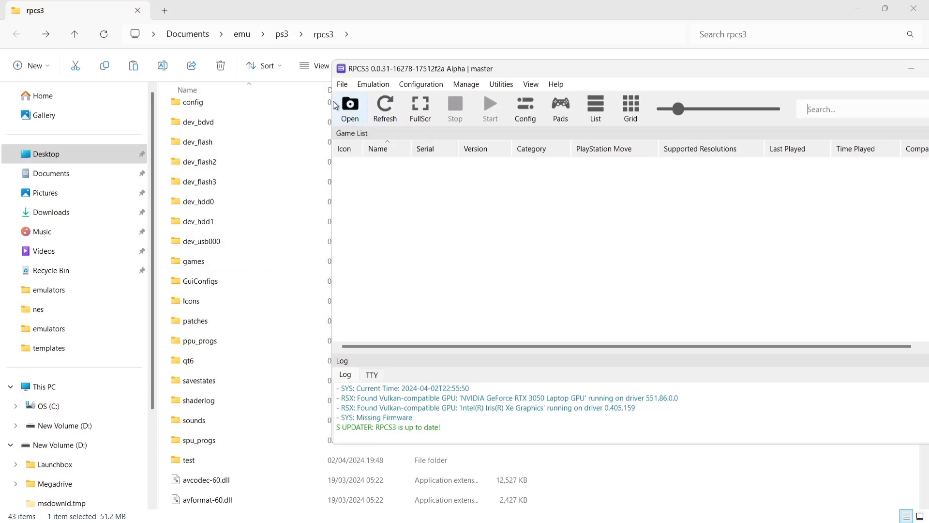
click(343, 84)
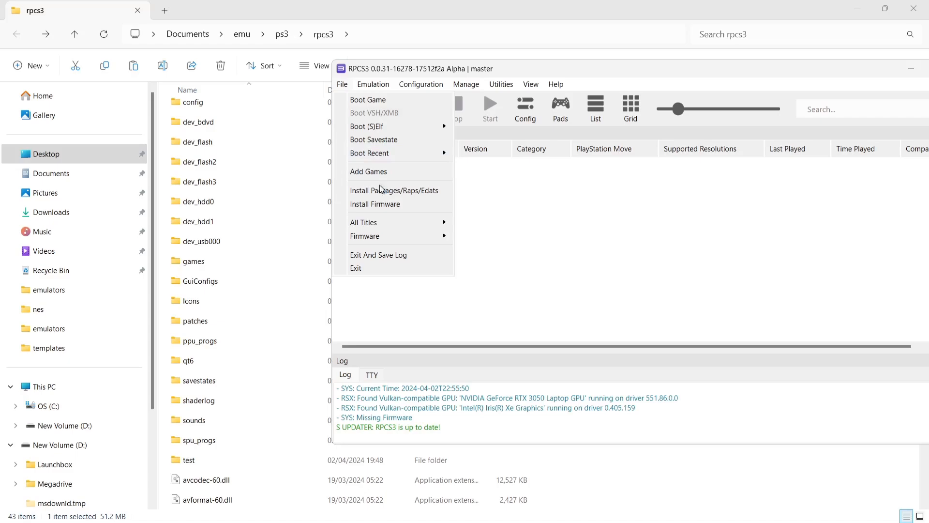
click(374, 204)
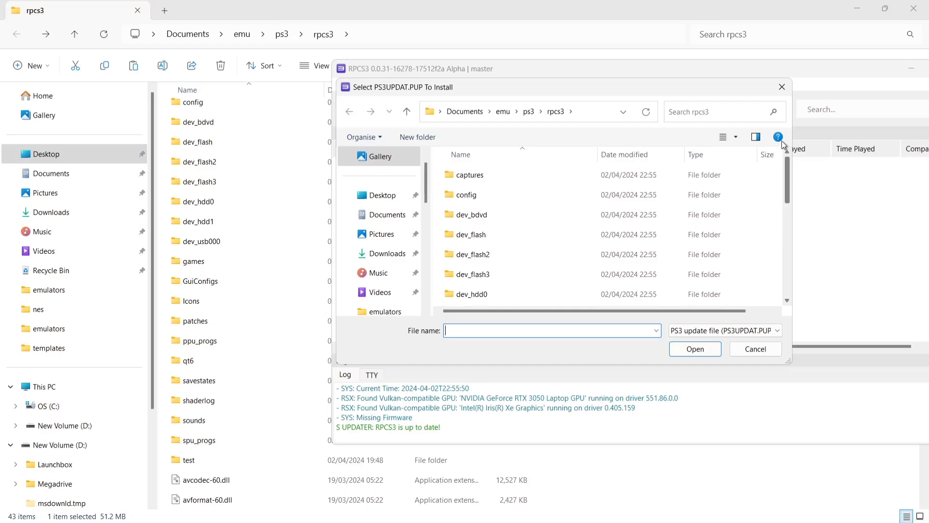
mouse_move(782, 164)
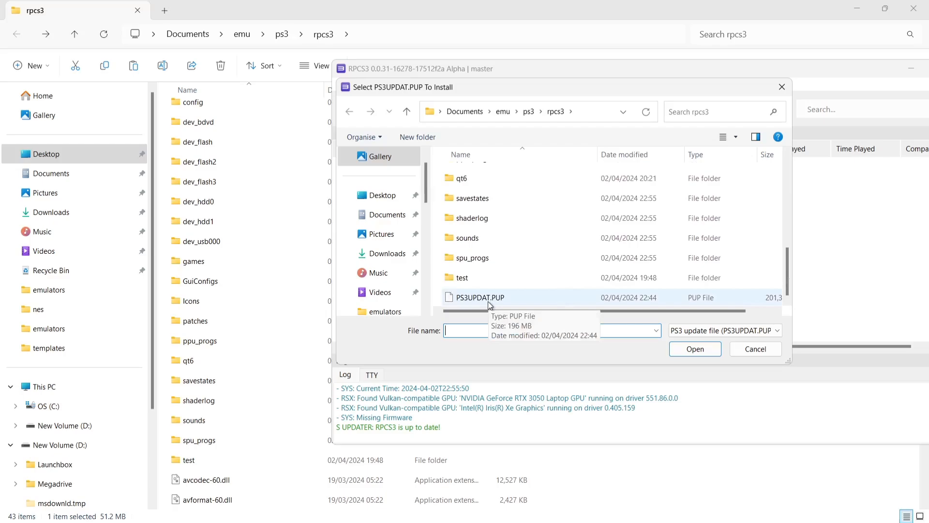
click(694, 348)
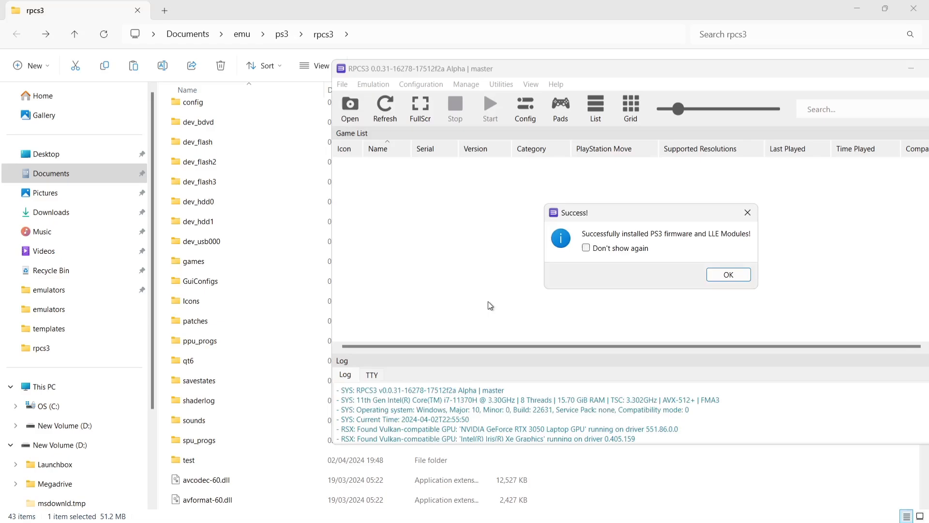
mouse_move(616, 253)
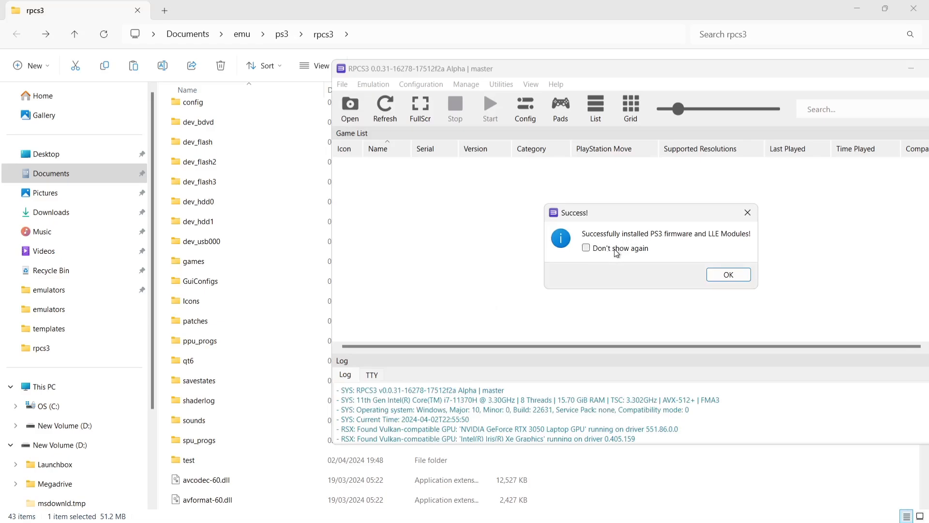
click(728, 274)
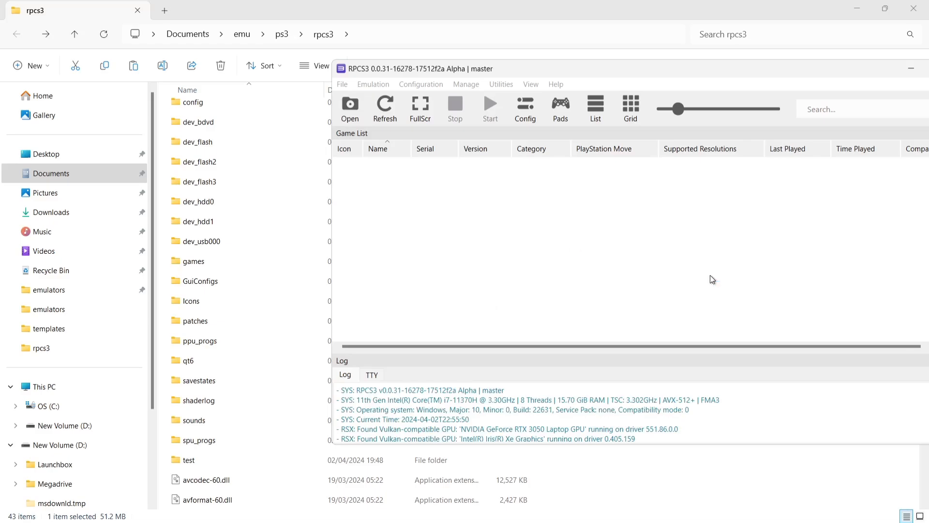
click(490, 108)
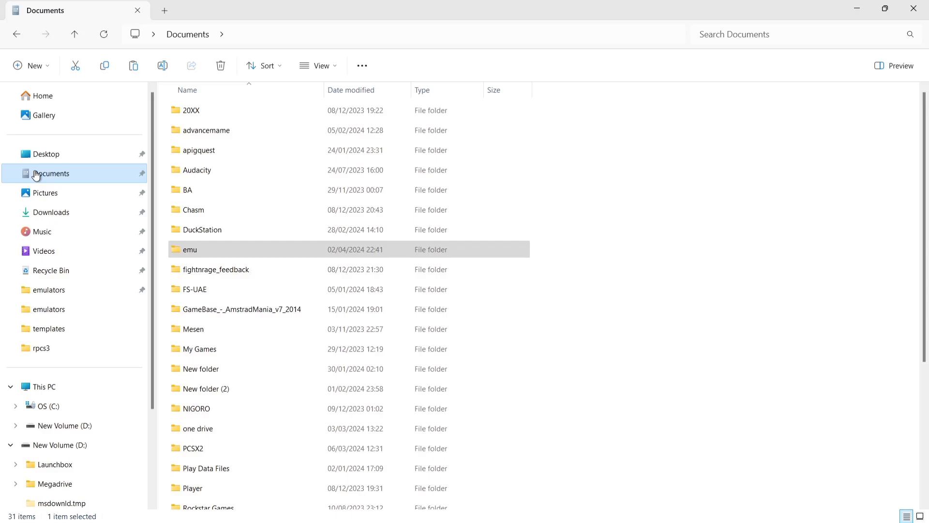
Take the Demons Souls folder from the Desktop and open Documents > emu > ps3 > games.
double_click(190, 249)
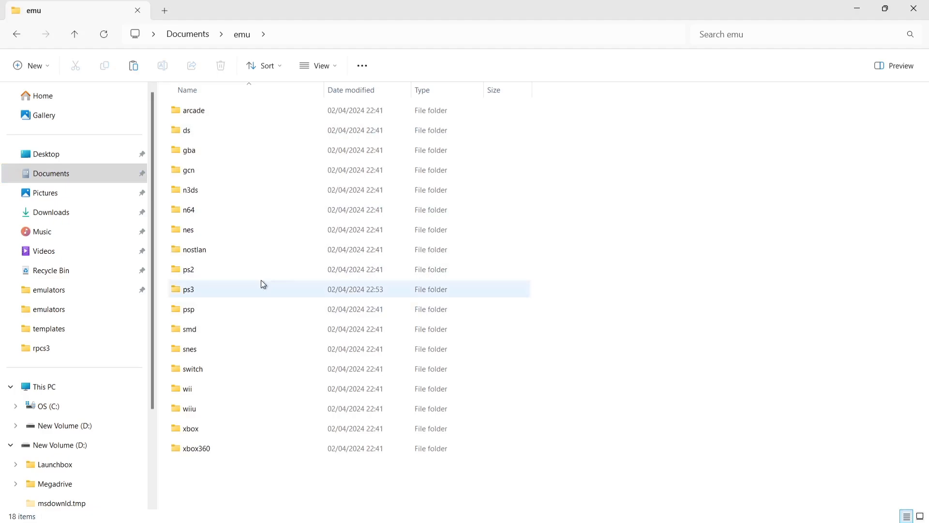
mouse_move(258, 290)
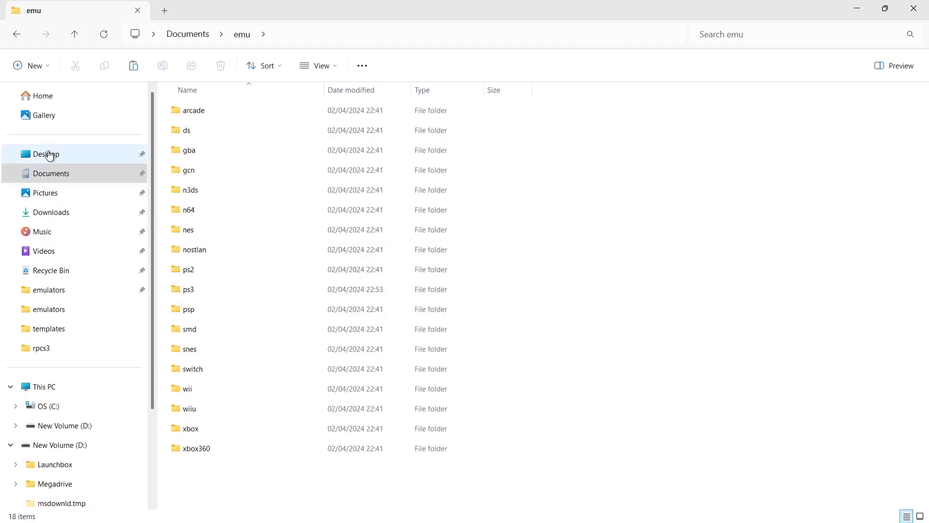
click(47, 154)
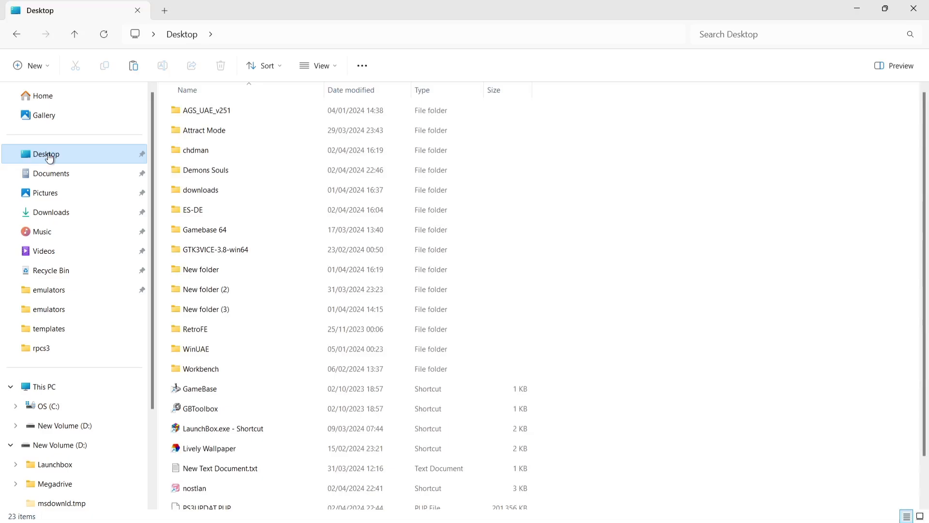
click(206, 169)
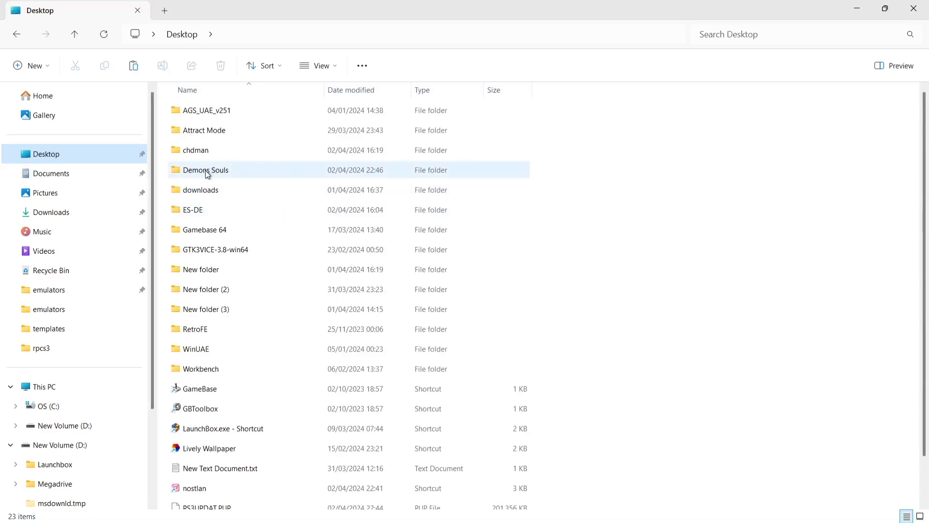
right_click(206, 169)
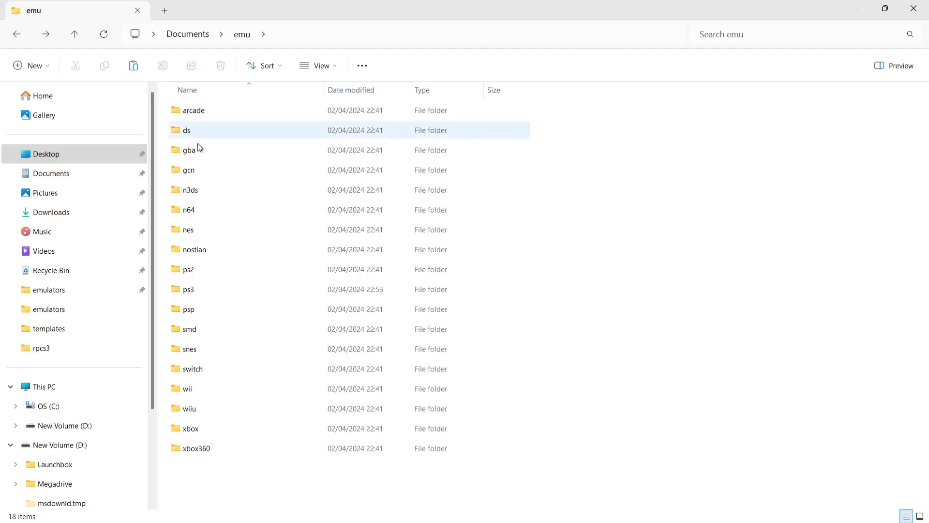
double_click(188, 288)
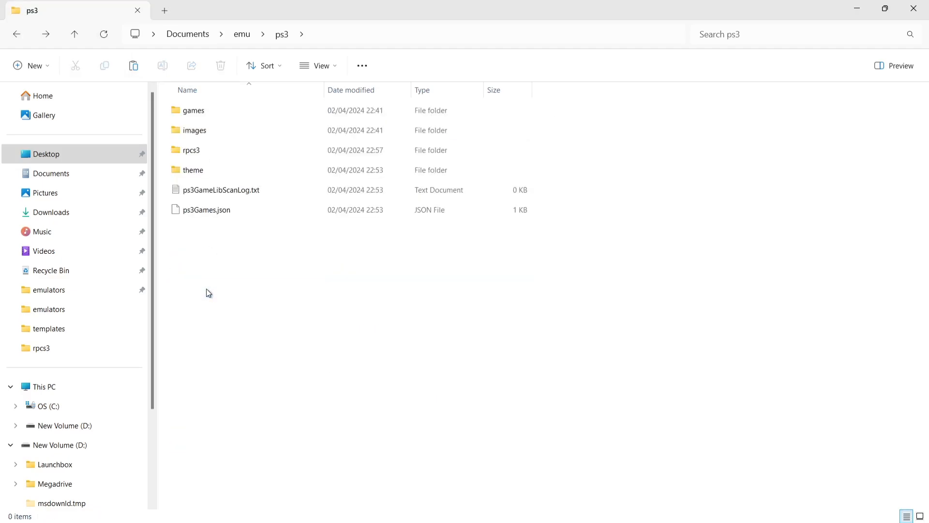
click(193, 111)
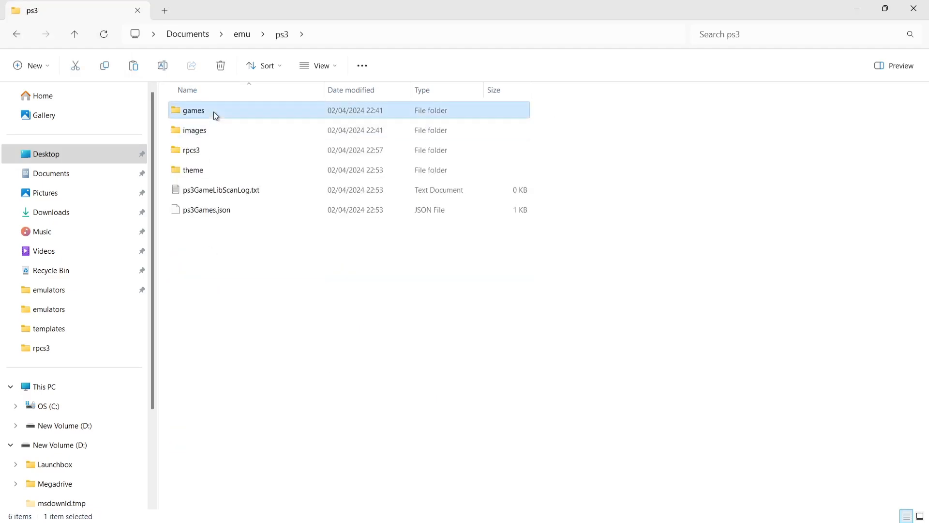
double_click(193, 110)
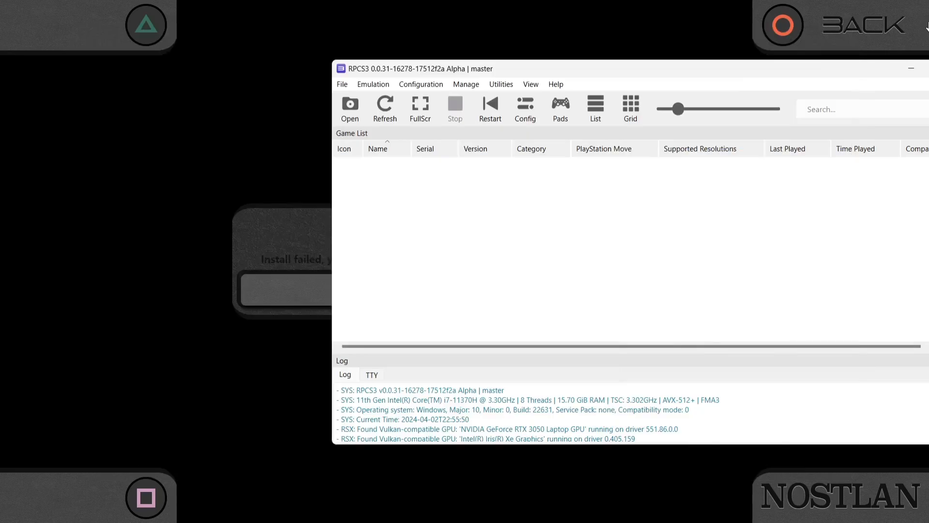
Add the Demons Souls folder from Documents\emu\ps3\games to RPCS3 and dismiss the success dialog.
click(349, 108)
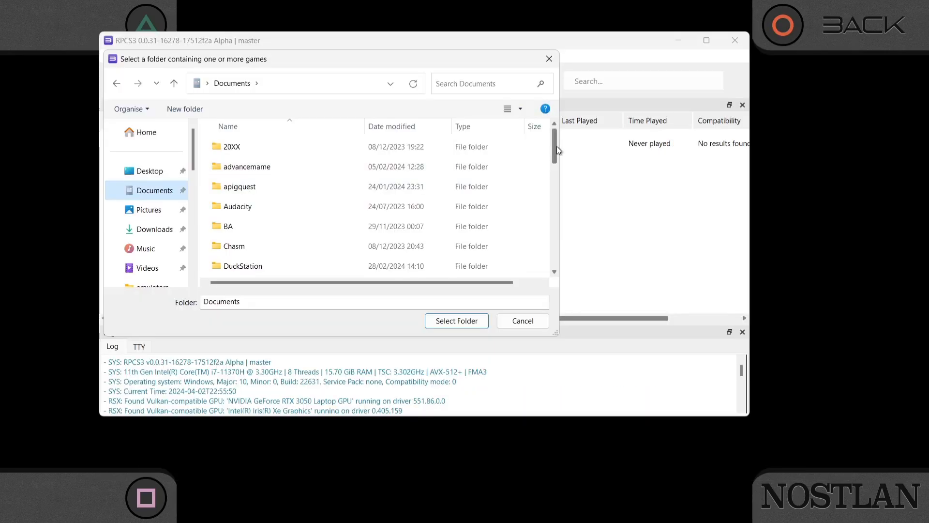
scroll(down, 3)
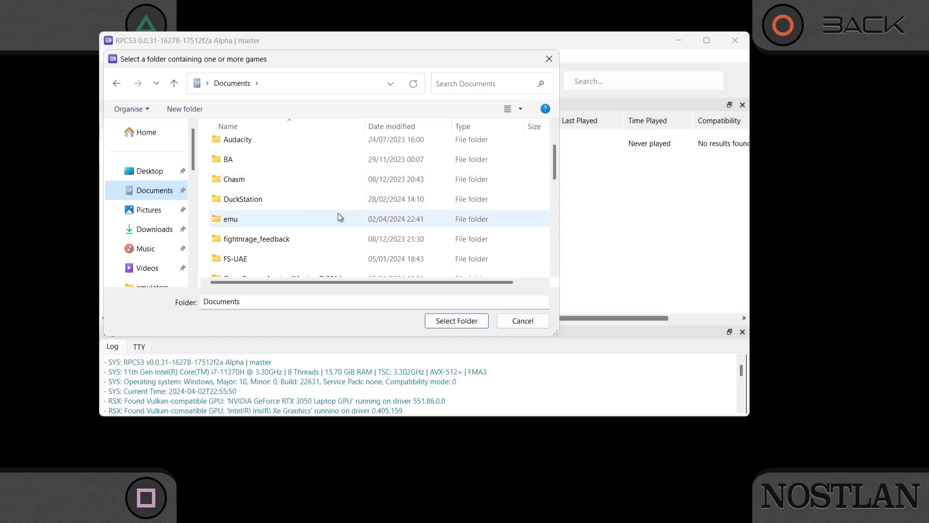
double_click(230, 219)
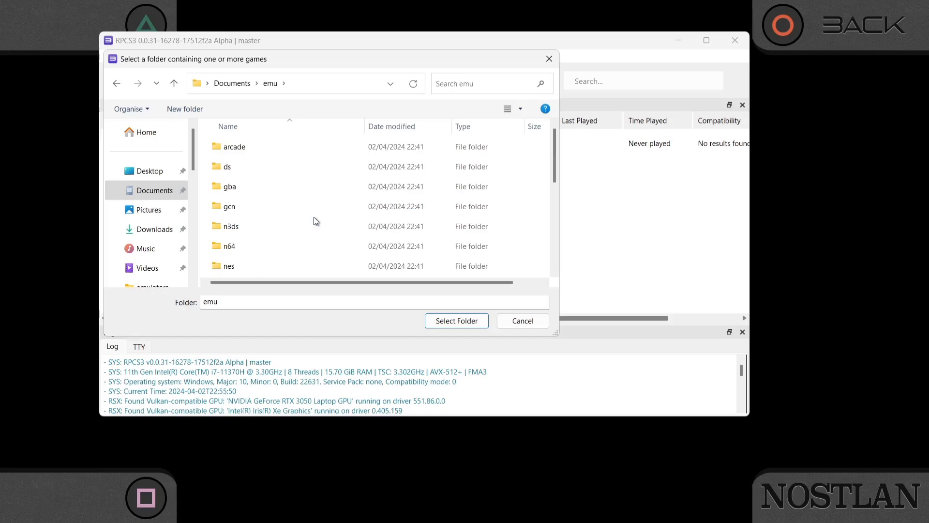
scroll(down, 3)
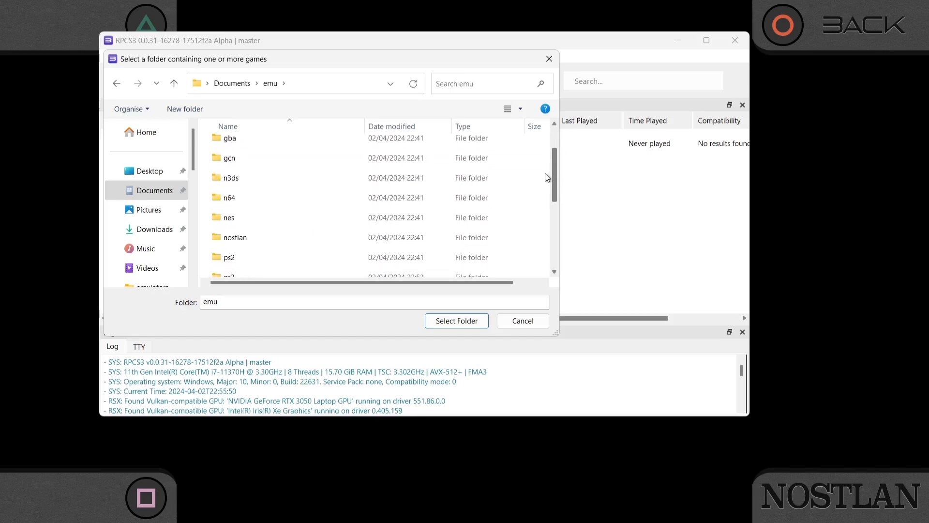
scroll(down, 3)
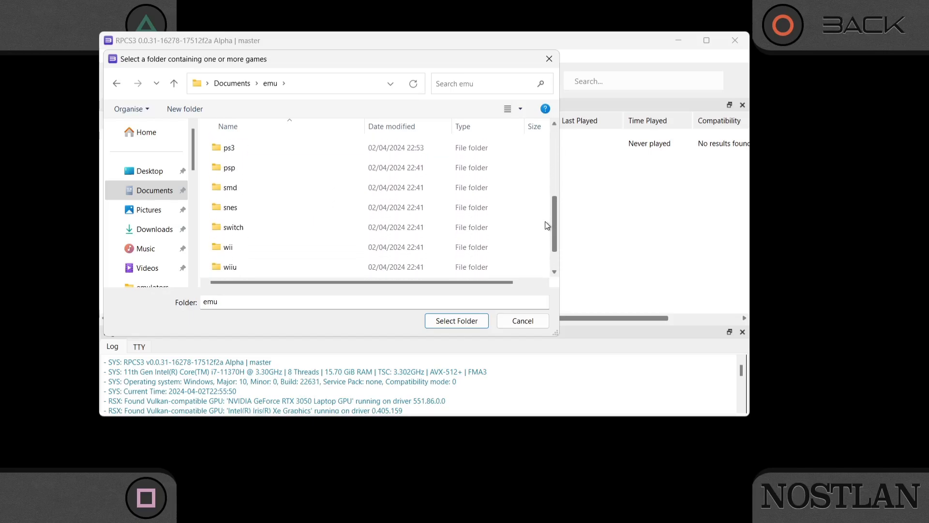
double_click(227, 147)
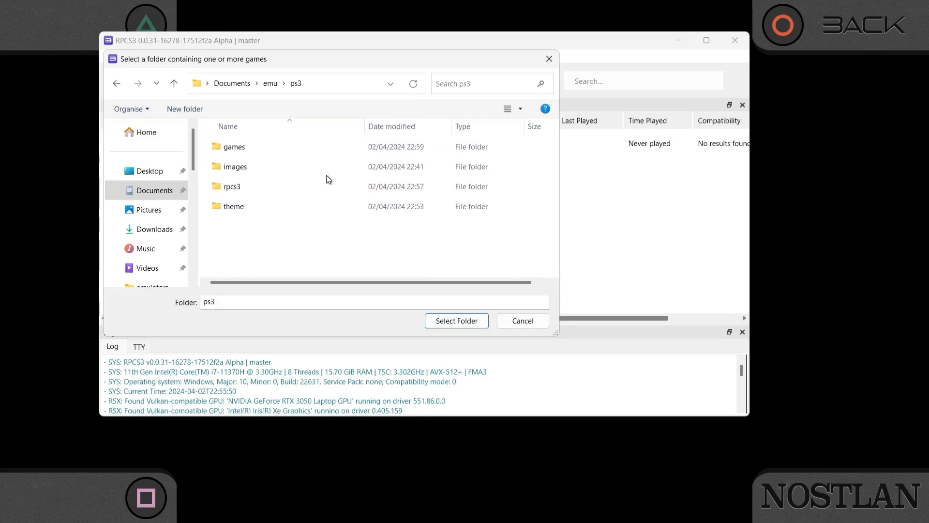
mouse_move(248, 146)
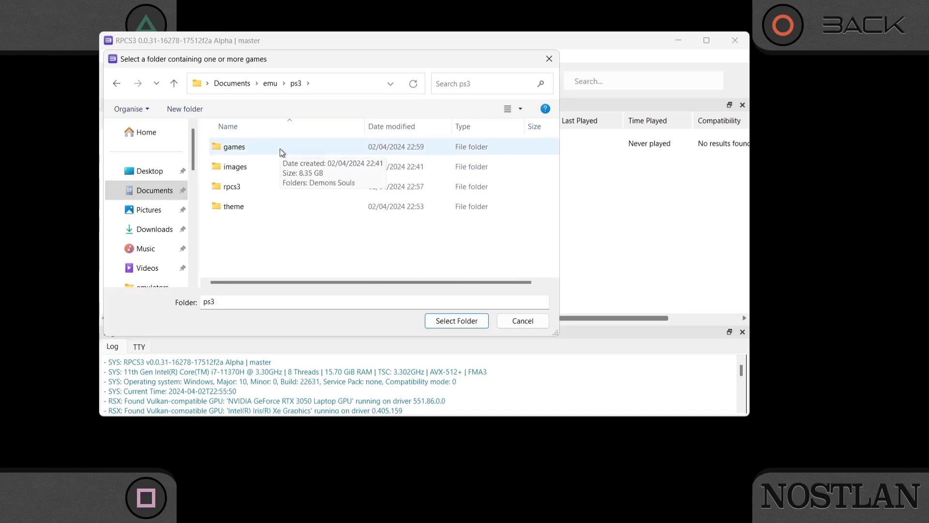
double_click(232, 147)
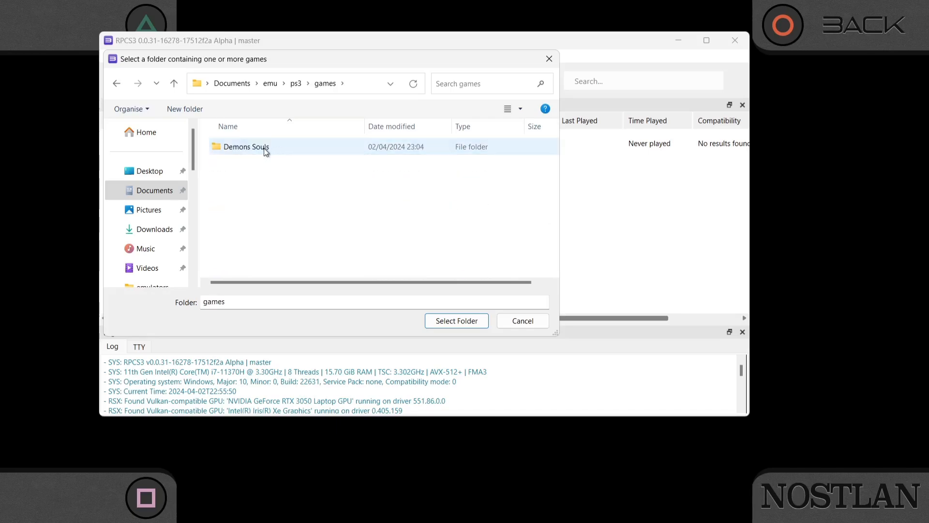
click(245, 146)
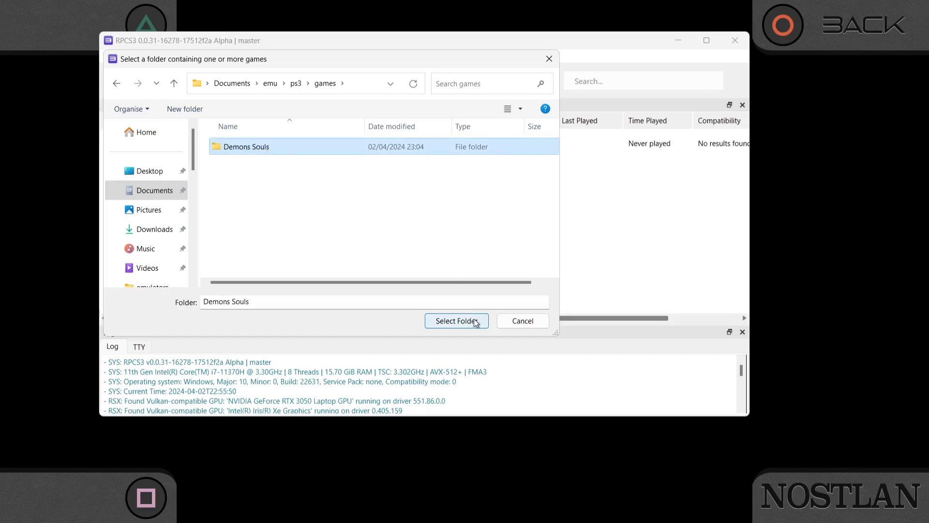
click(456, 320)
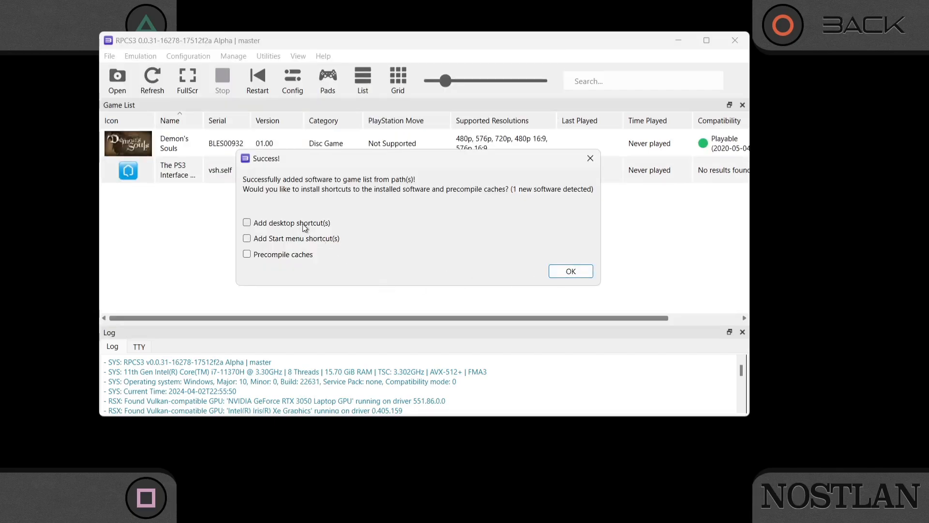
mouse_move(320, 227)
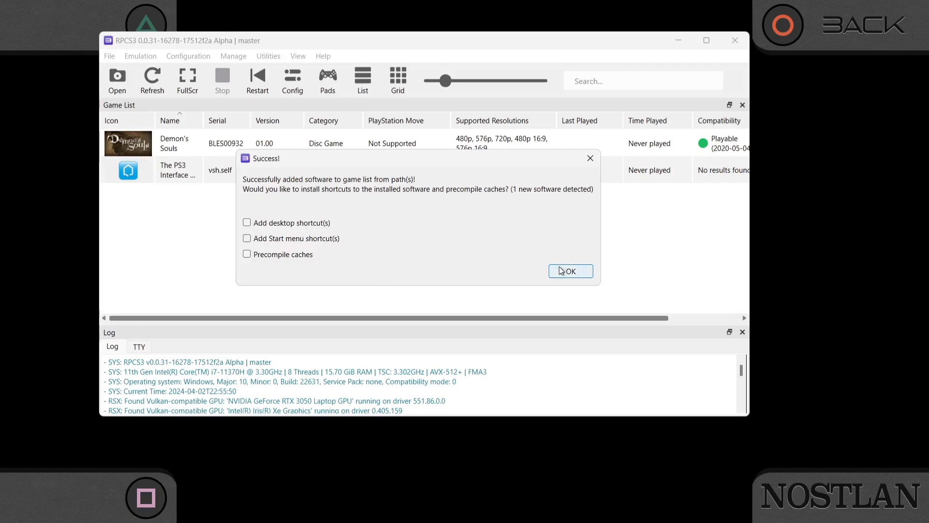
click(570, 271)
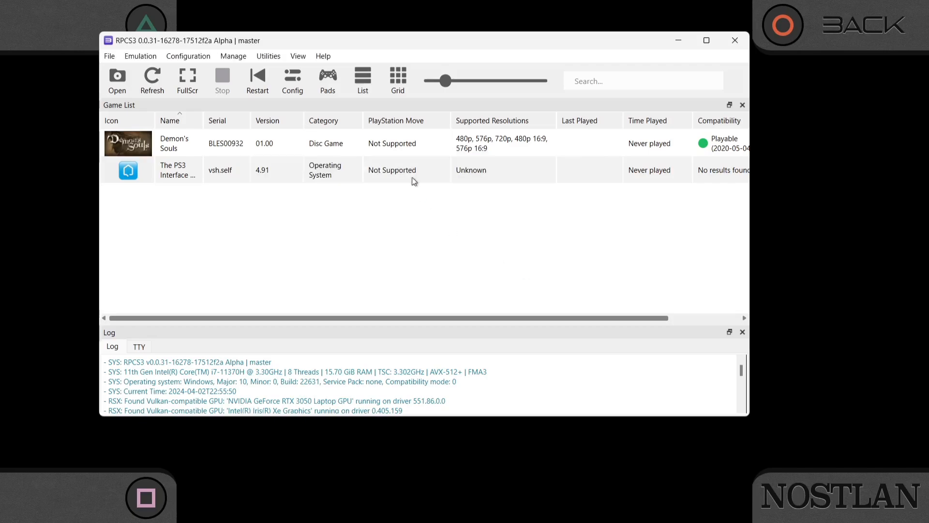
mouse_move(470, 148)
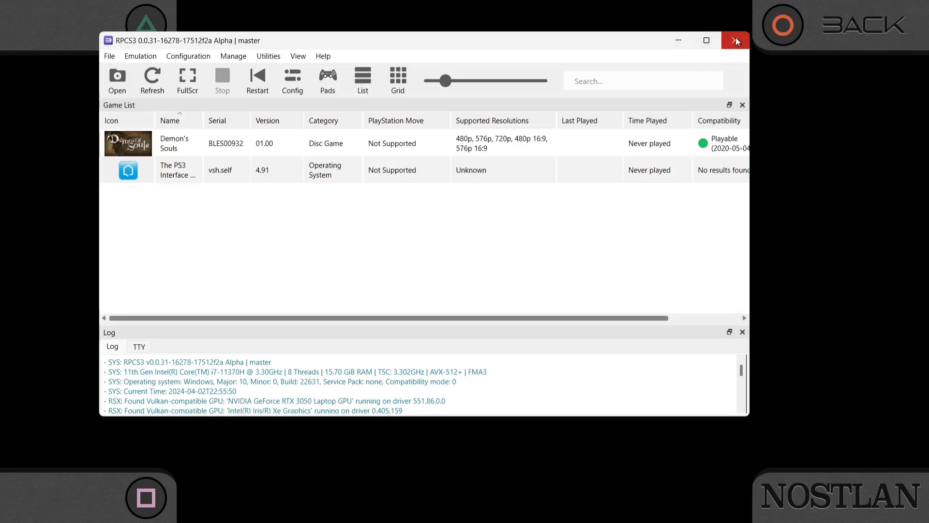
Close the emulator, dismiss the install-failed error, and choose to locate the games folder manually.
click(736, 40)
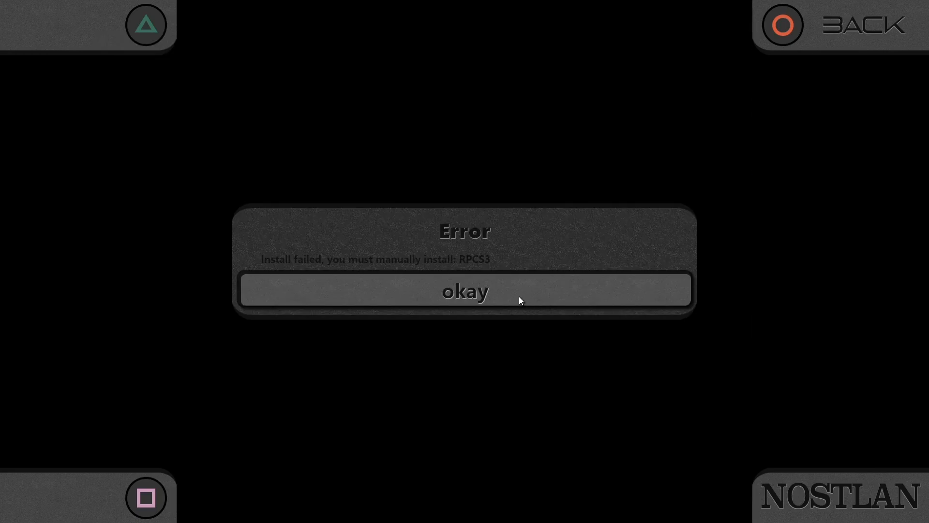
click(465, 291)
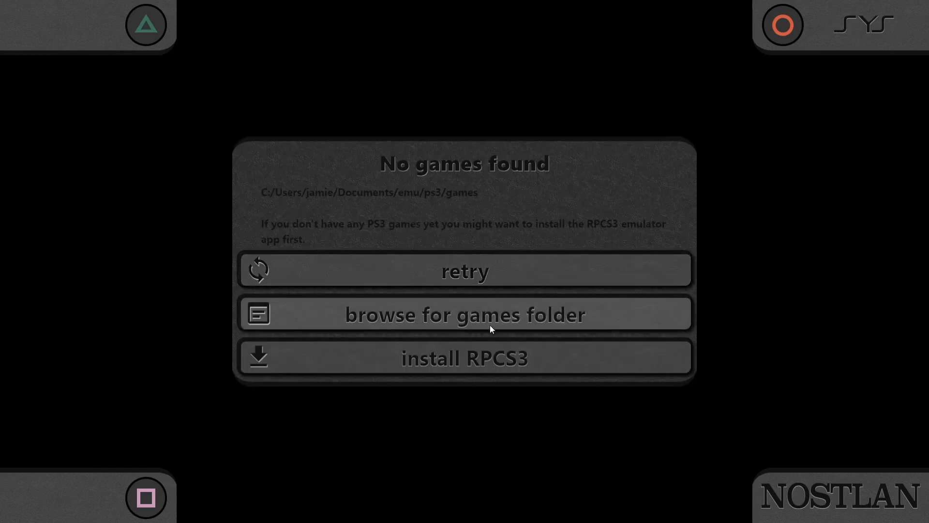
mouse_move(531, 320)
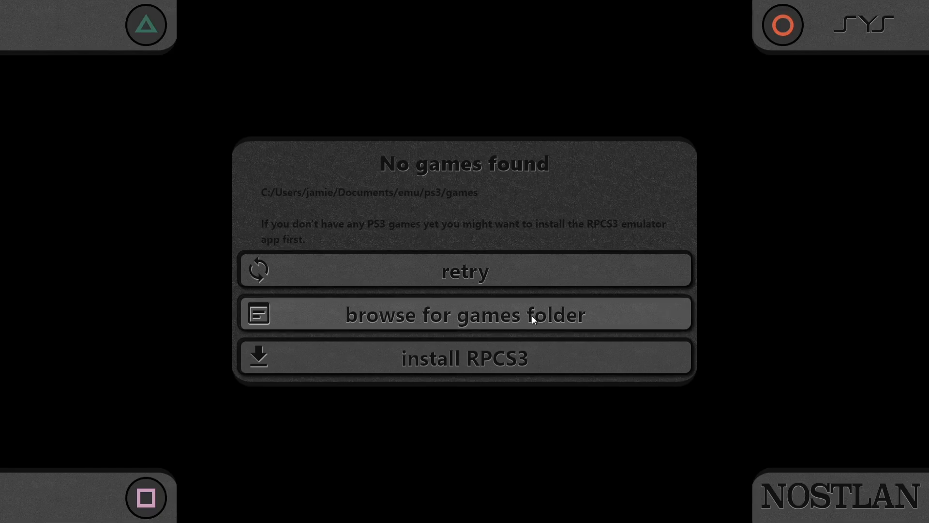
click(465, 314)
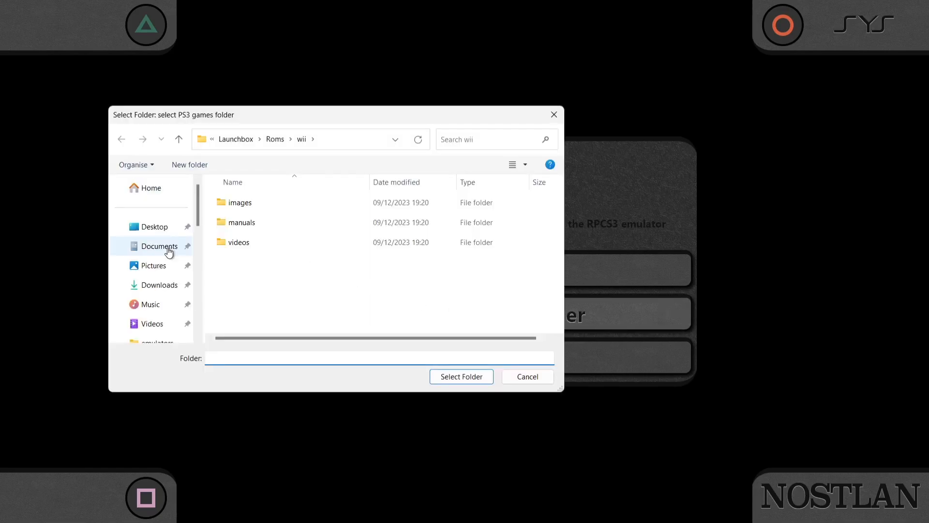
Select Documents\emu\ps3\games as the PS3 games folder.
click(159, 245)
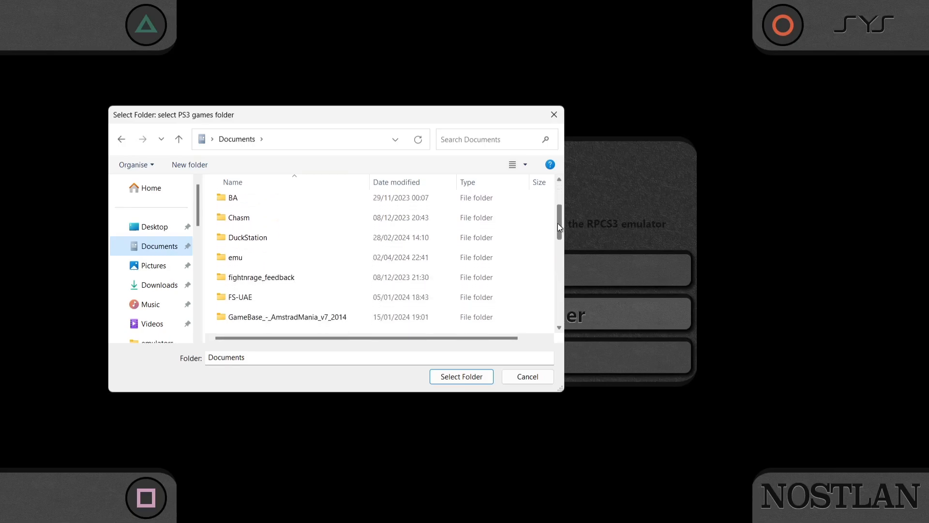
double_click(236, 256)
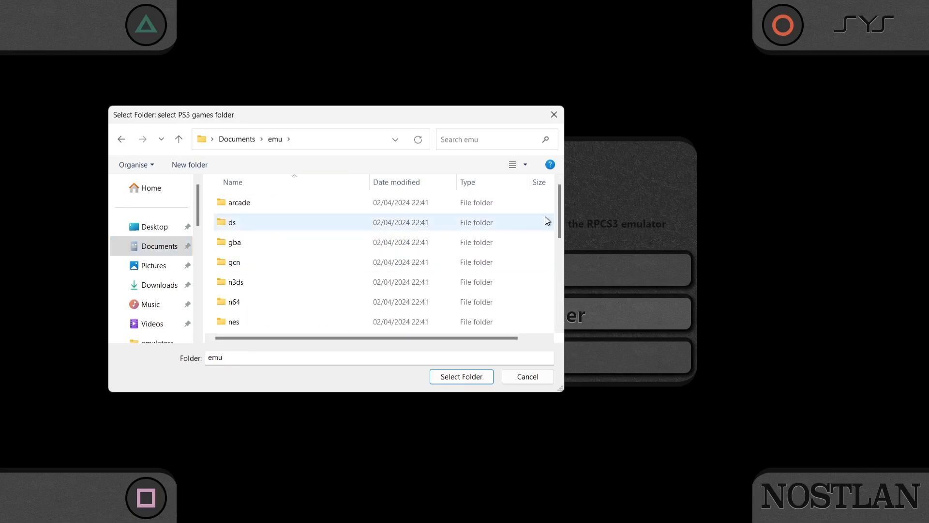
scroll(down, 3)
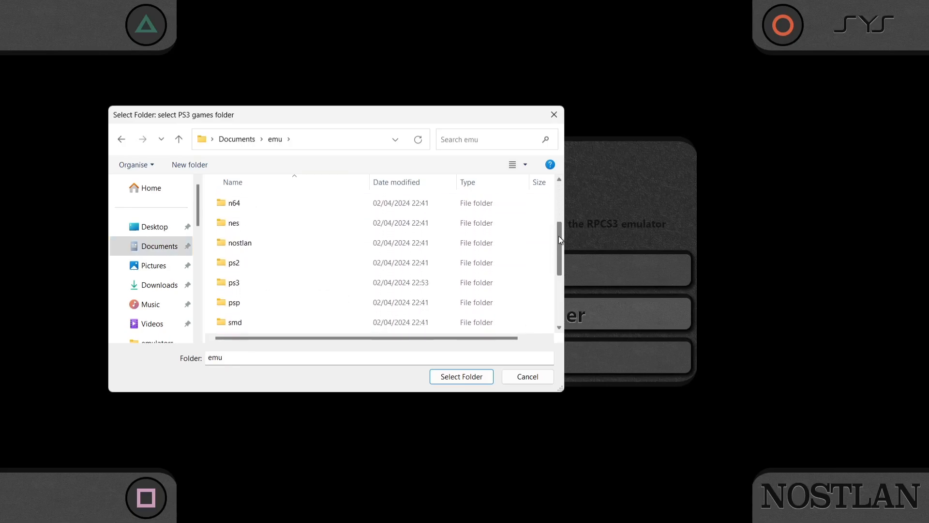
double_click(233, 282)
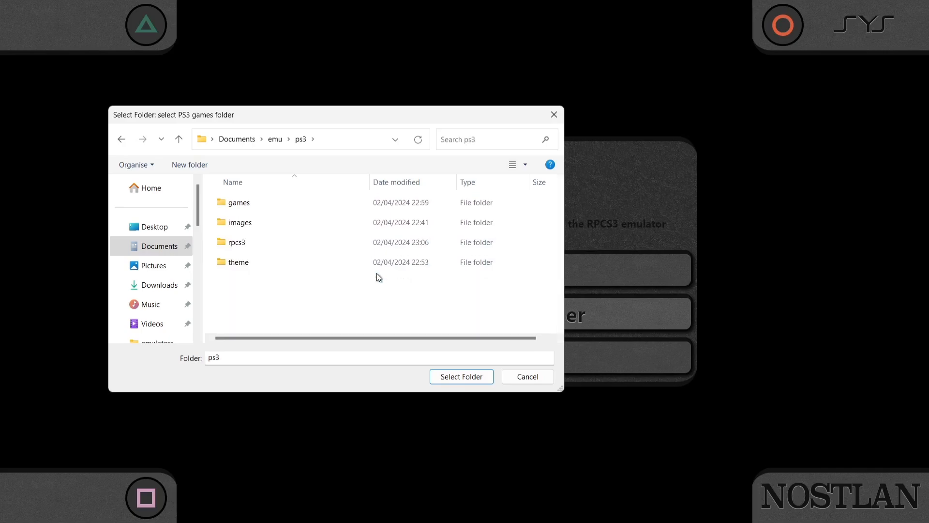
double_click(238, 203)
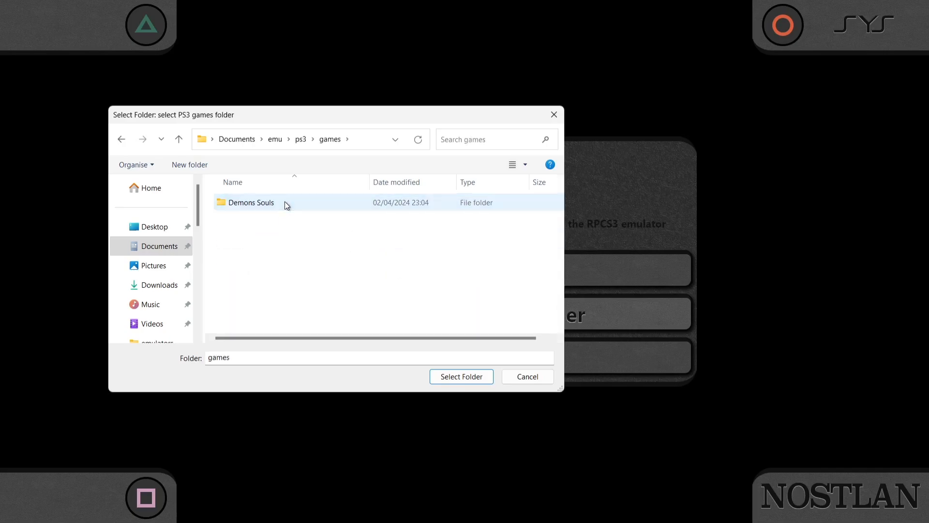
click(461, 376)
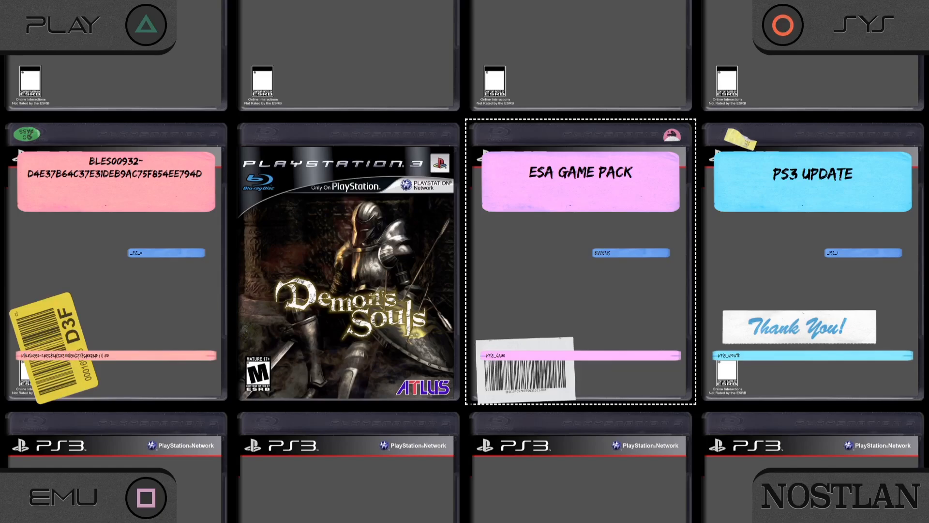
mouse_move(707, 159)
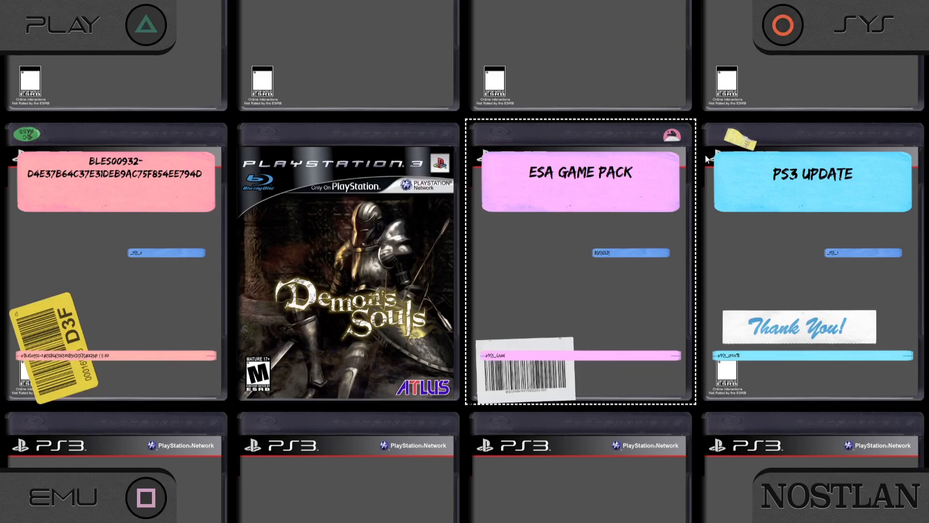
mouse_move(615, 219)
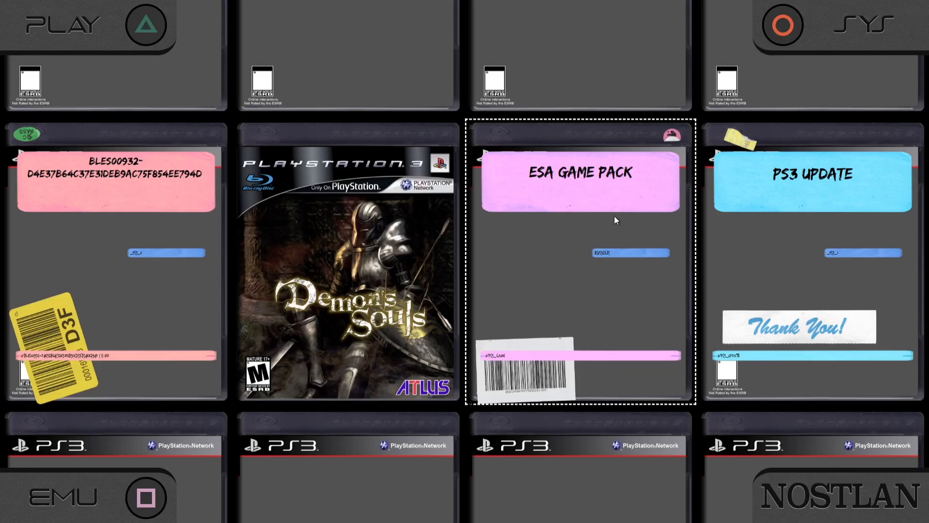
mouse_move(383, 281)
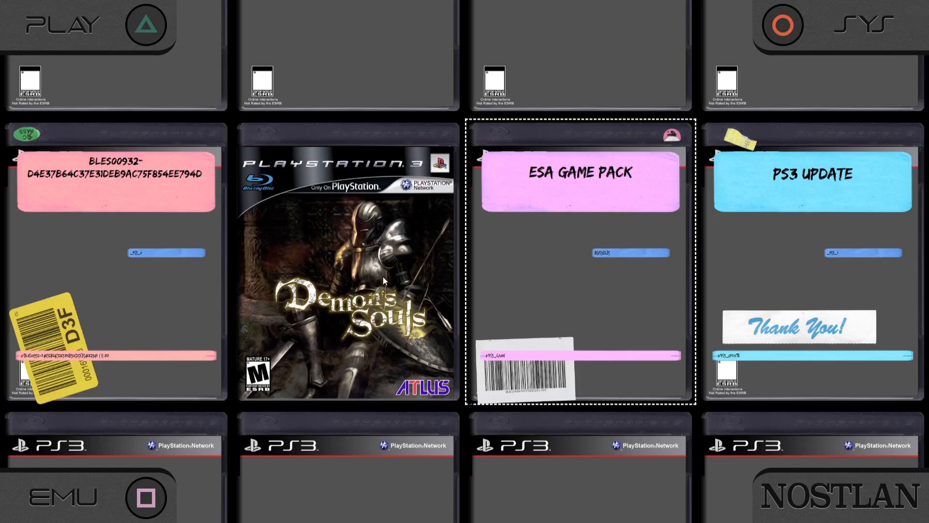
mouse_move(584, 214)
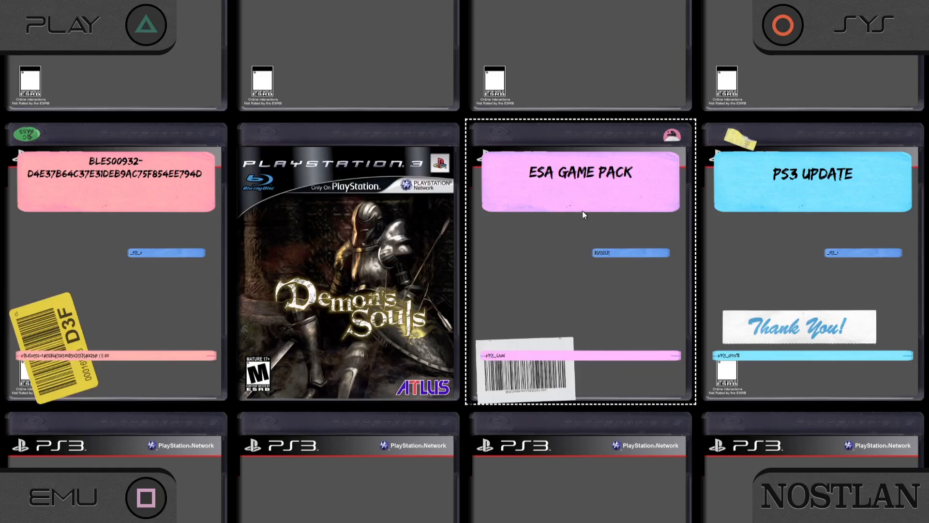
mouse_move(583, 266)
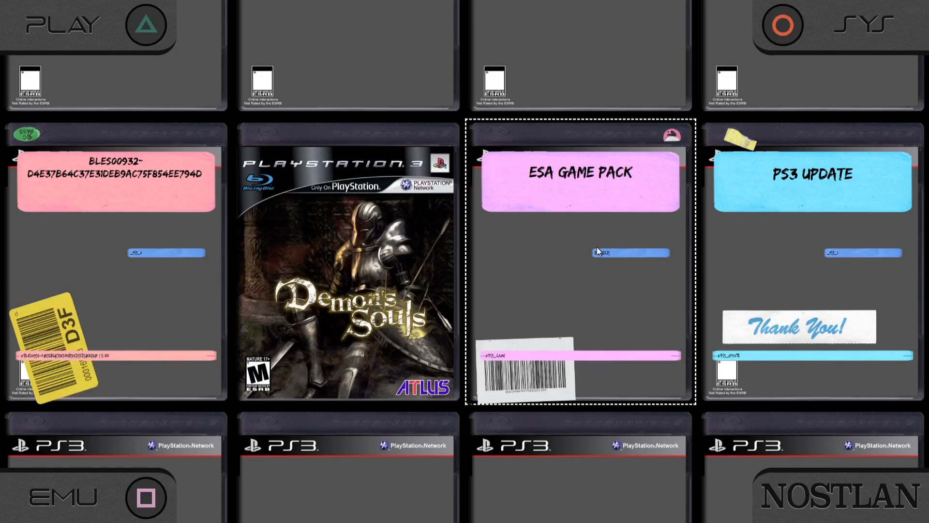
mouse_move(561, 238)
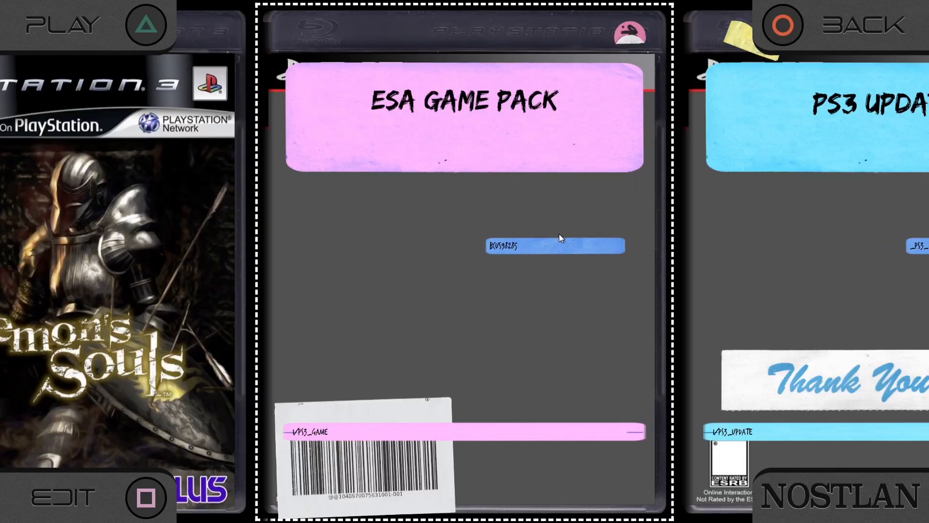
mouse_move(493, 151)
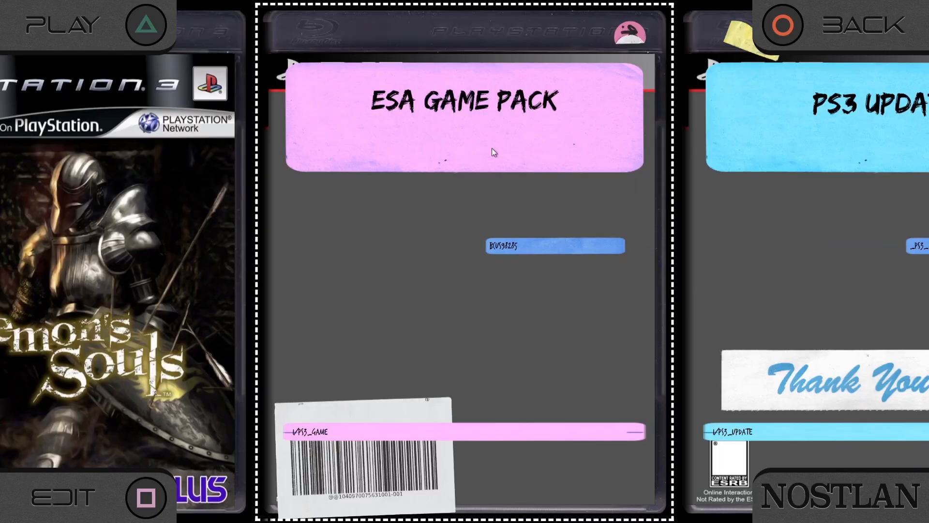
mouse_move(142, 24)
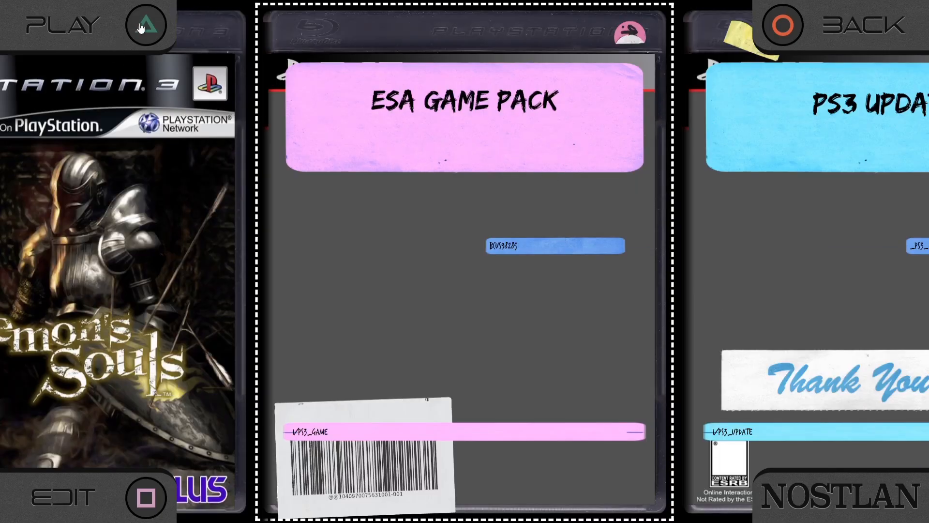
Launch the selected PS3 game in RPCS3 with the Play button.
click(146, 25)
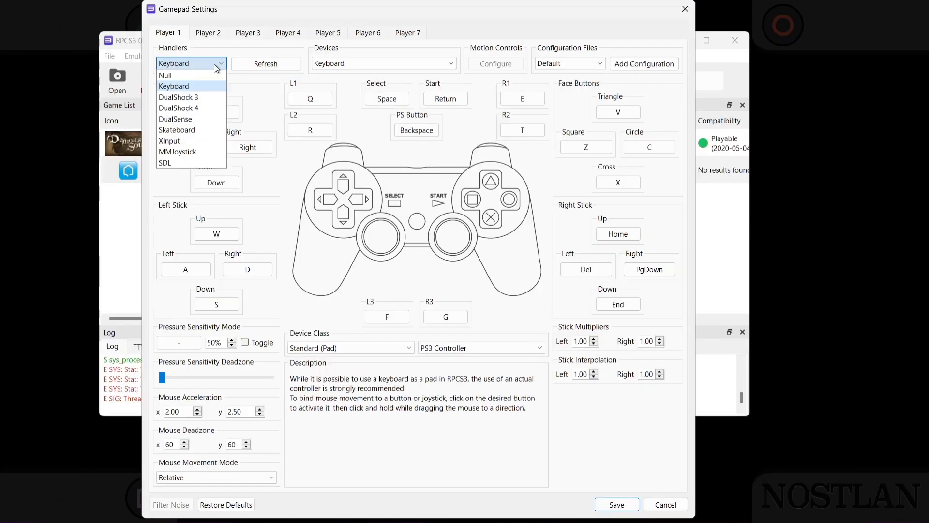
Switch Player 1's controller handler to XInput Pad #1 and save the mapping.
click(173, 87)
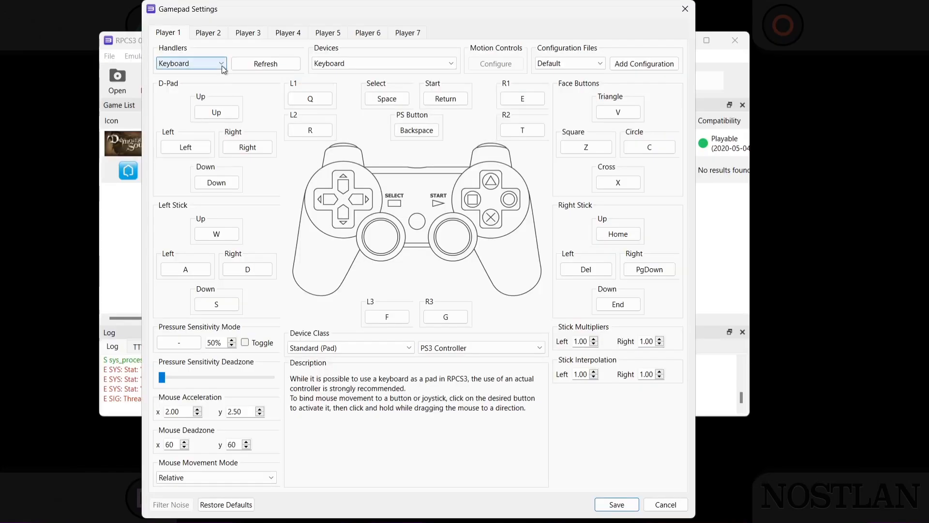
click(191, 64)
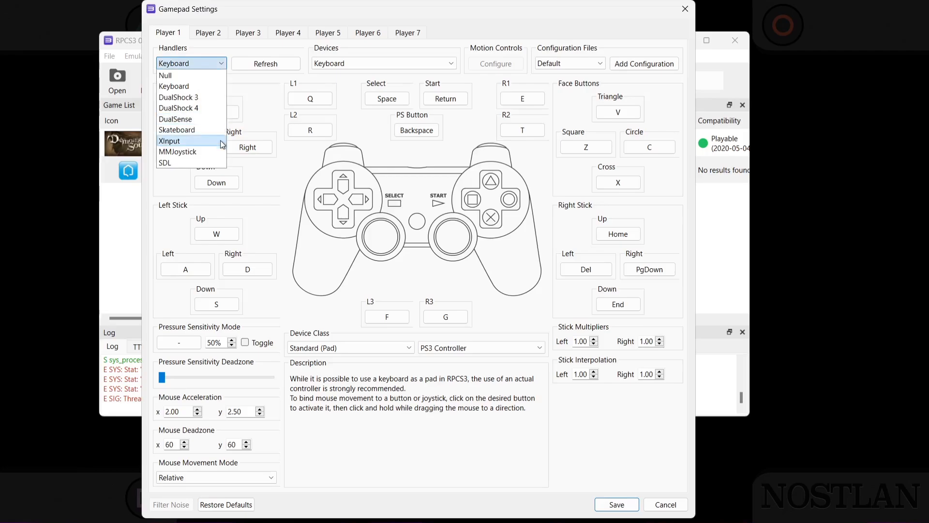
click(169, 141)
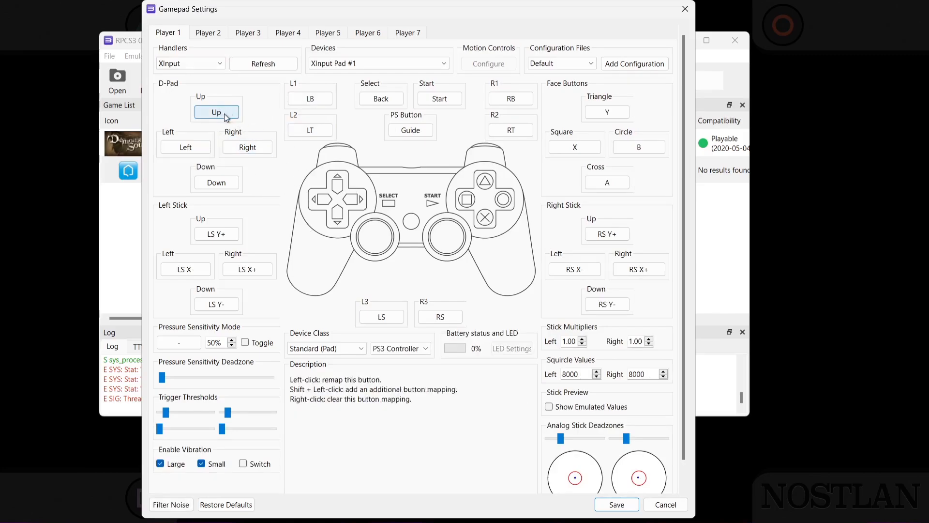
click(216, 112)
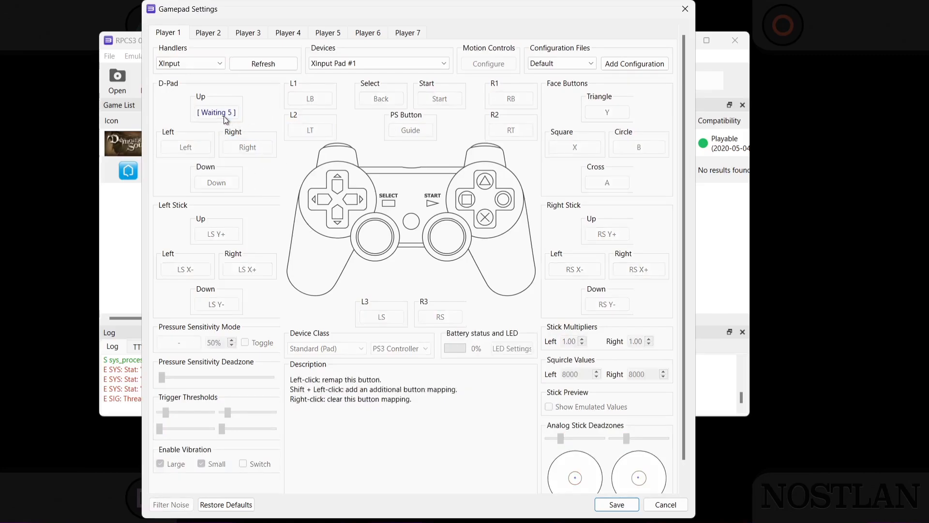
click(216, 111)
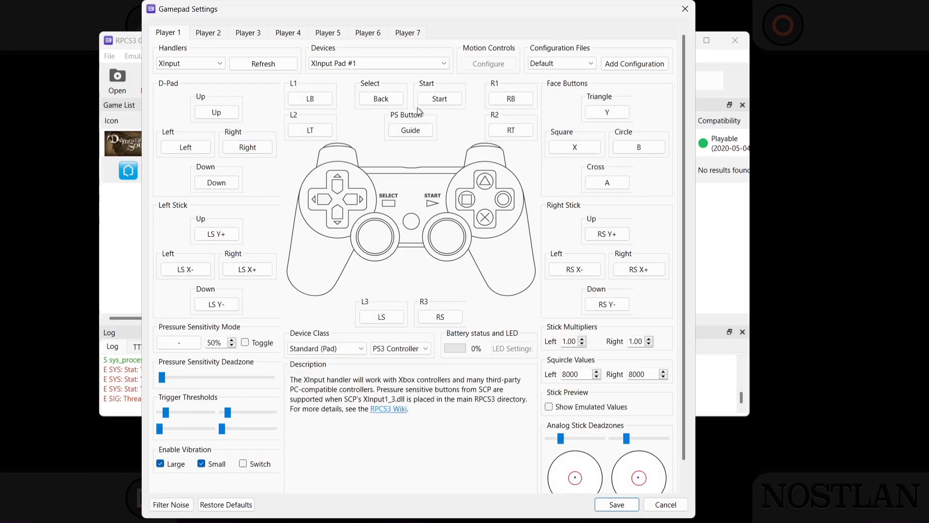
mouse_move(472, 354)
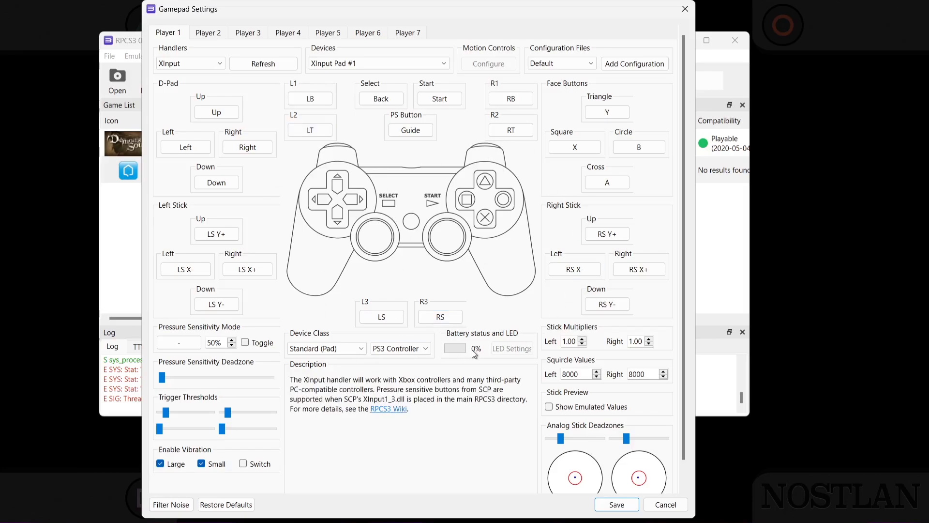
mouse_move(563, 464)
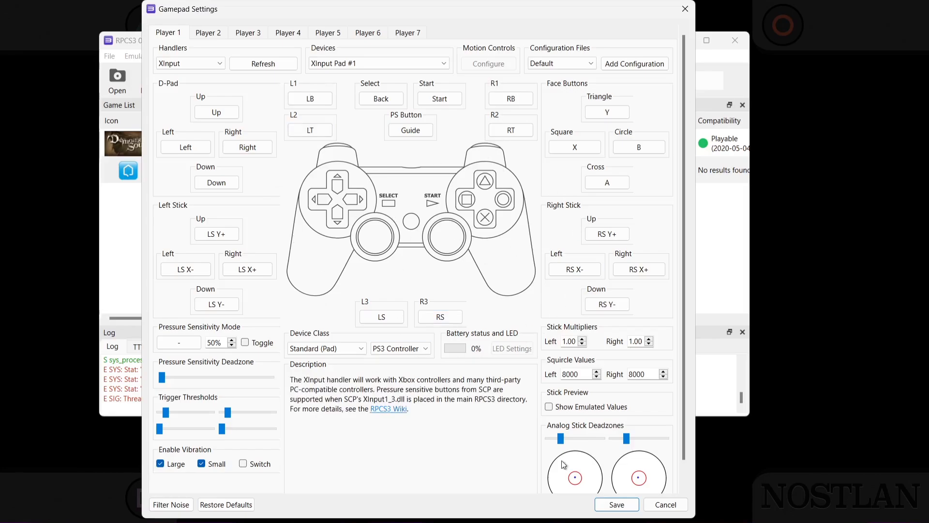
click(615, 505)
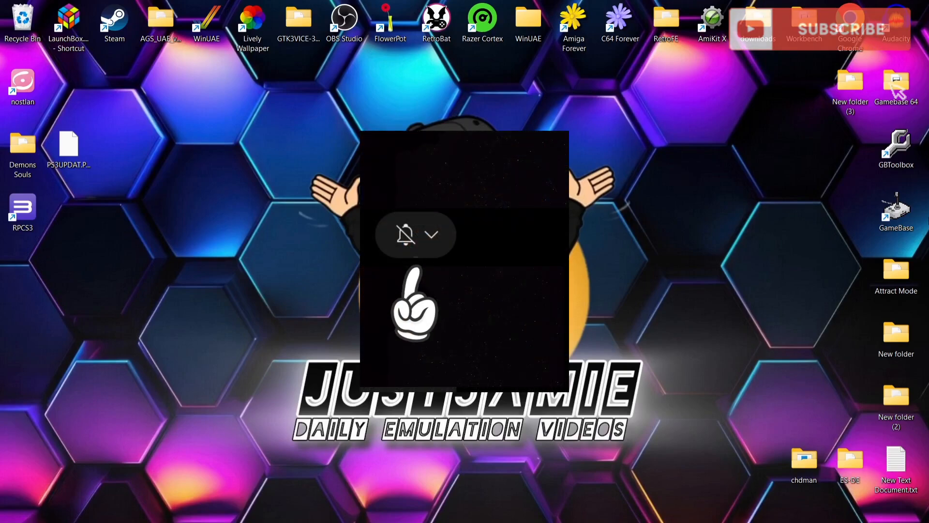
Return to the Windows desktop with RPCS3 closed.
click(432, 235)
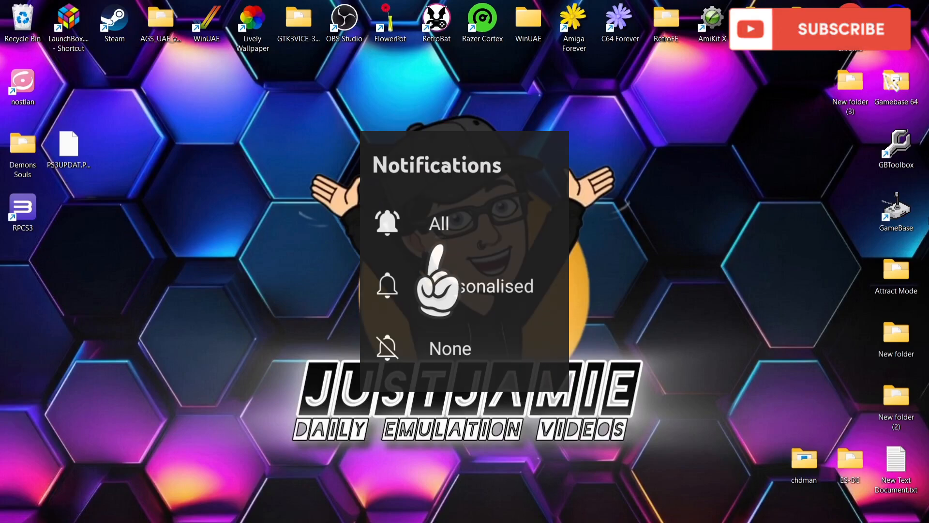